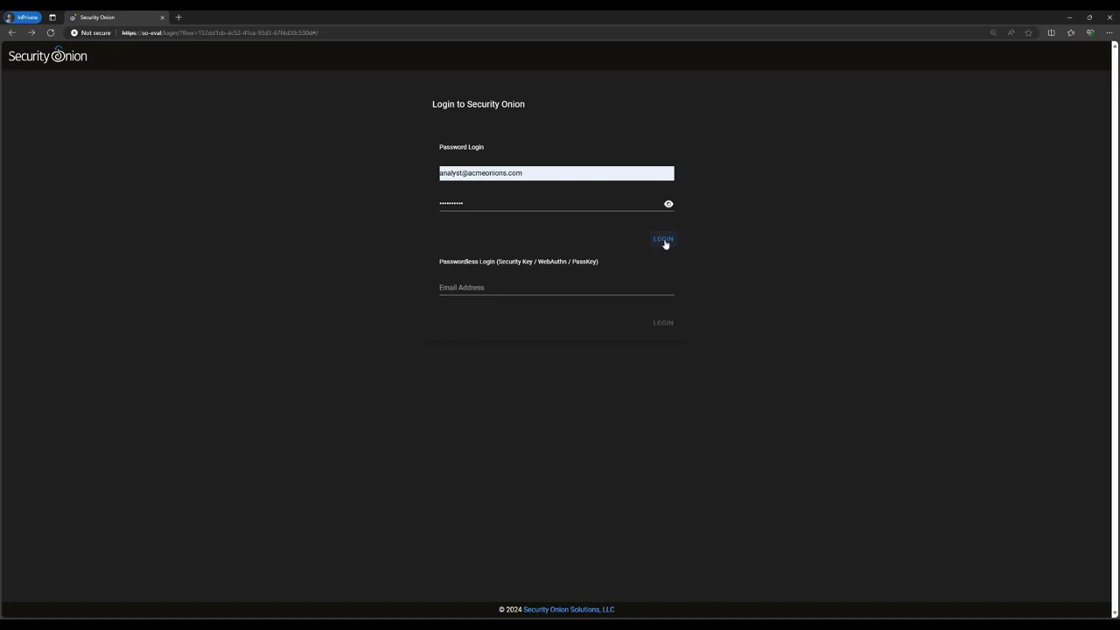
Sign in as the analyst to reach the Overview welcome page
left_click(663, 238)
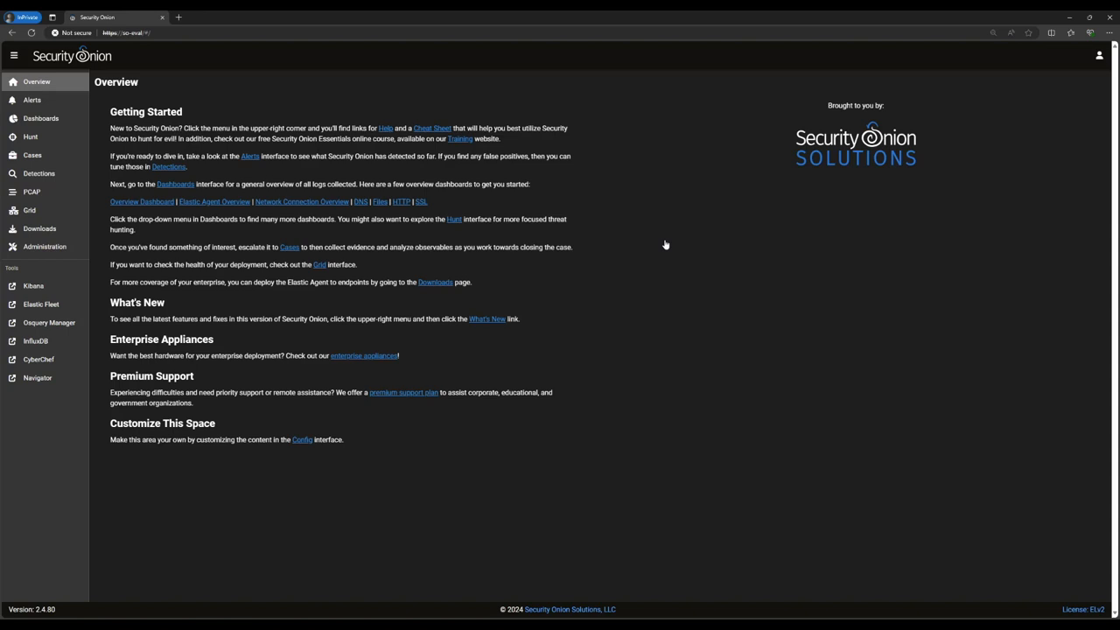
mouse_move(245, 175)
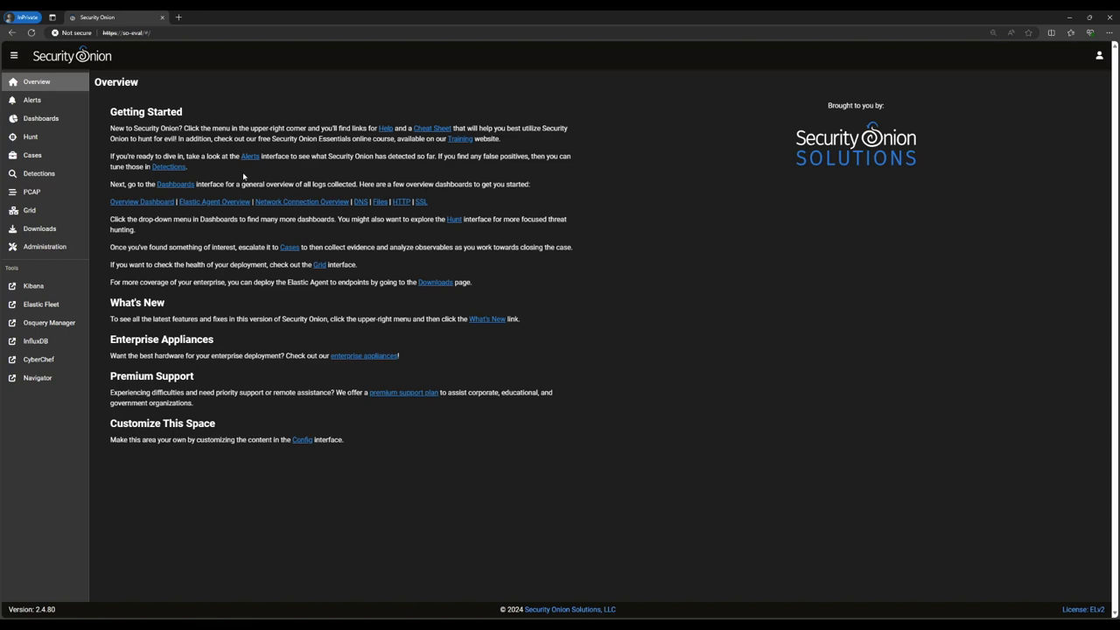
Show the Alerts view with the last 24 hours grouped by rule name and module
left_click(32, 99)
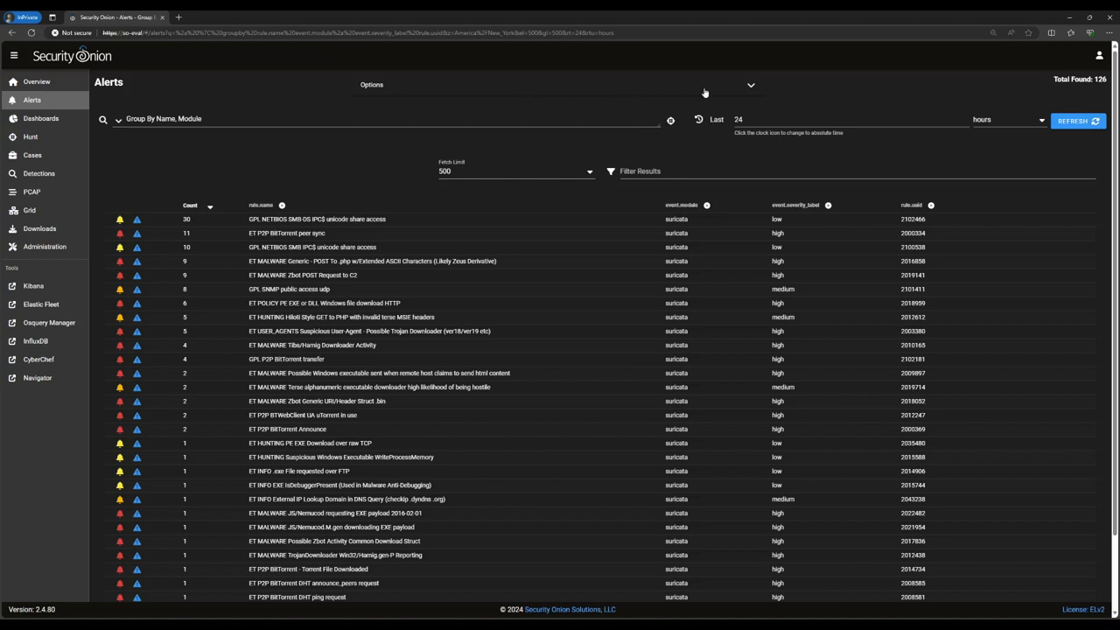
left_click(749, 84)
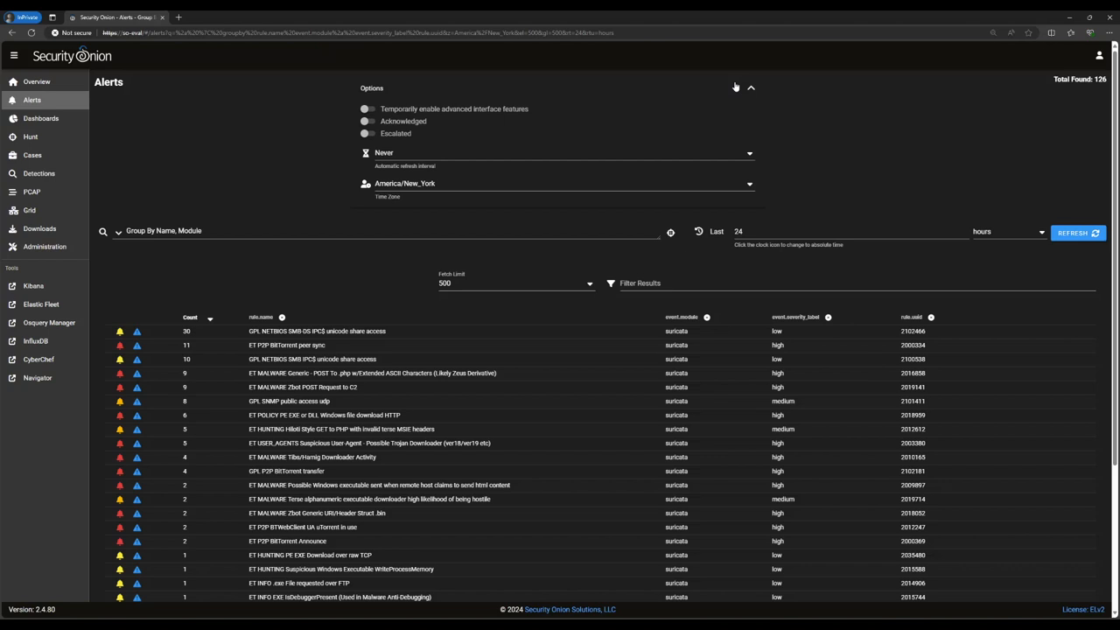
left_click(749, 87)
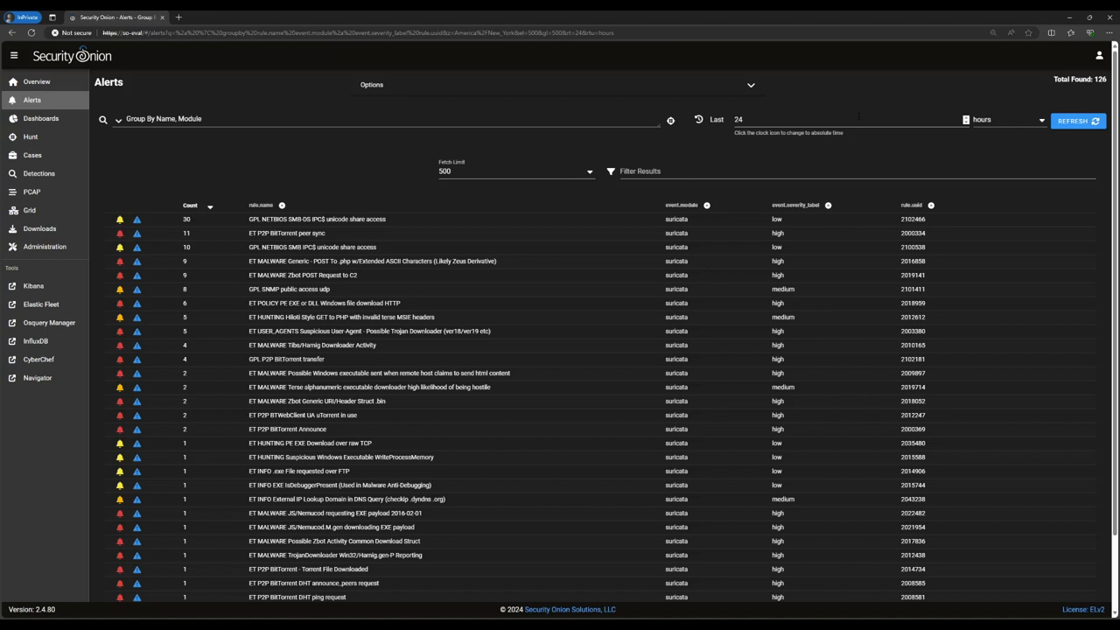
mouse_move(699, 119)
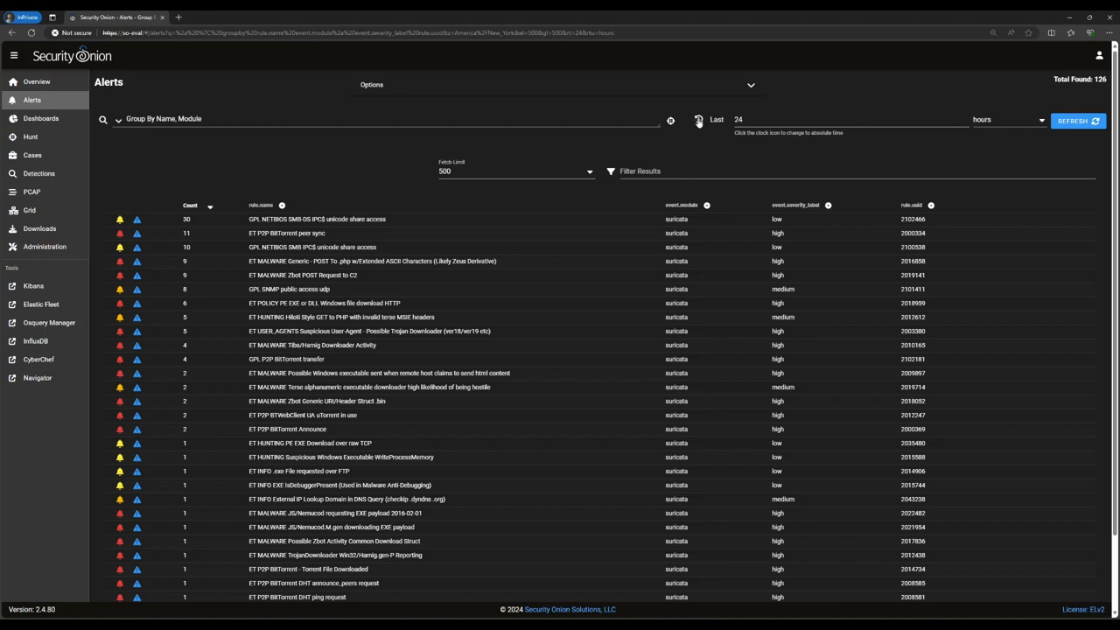
left_click(699, 119)
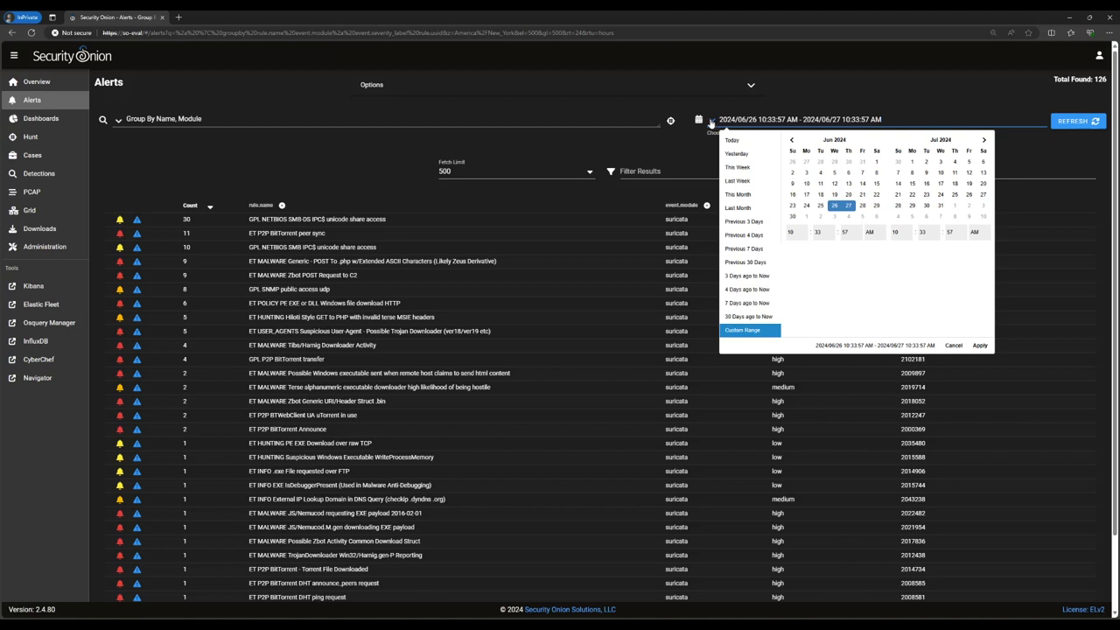
left_click(698, 119)
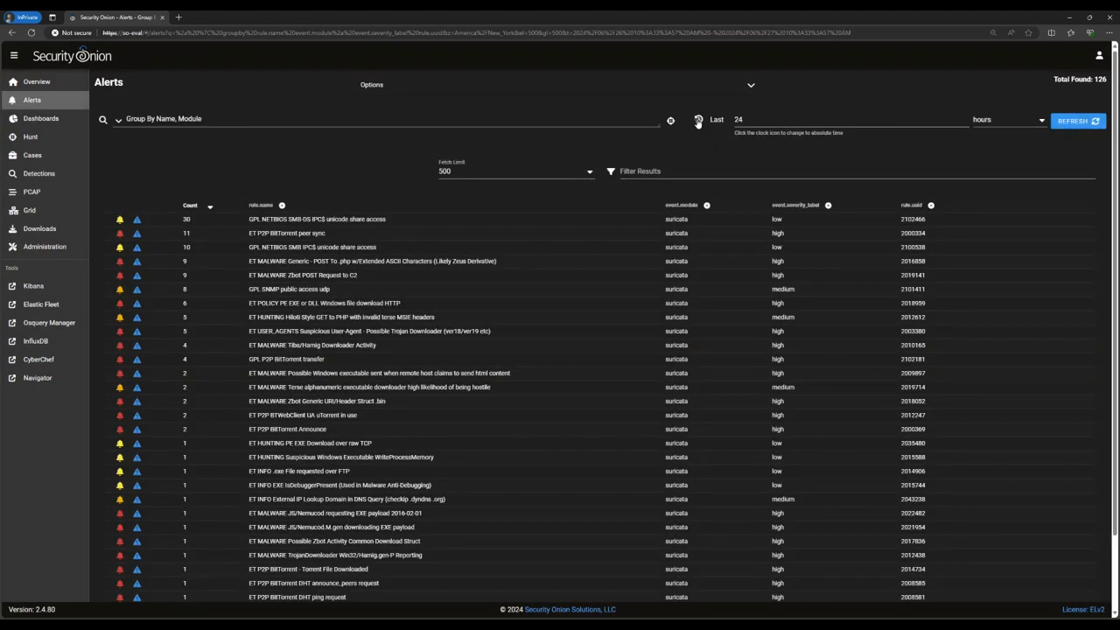
mouse_move(345, 140)
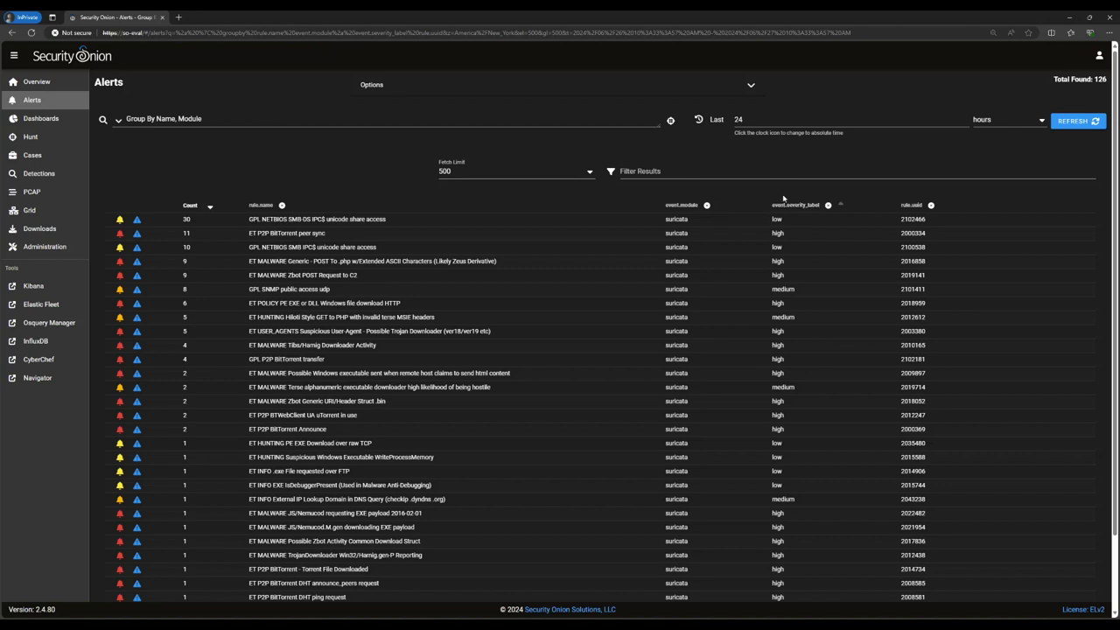
Order the grouped alert list by event.severity_label so high-severity alerts come first
left_click(776, 232)
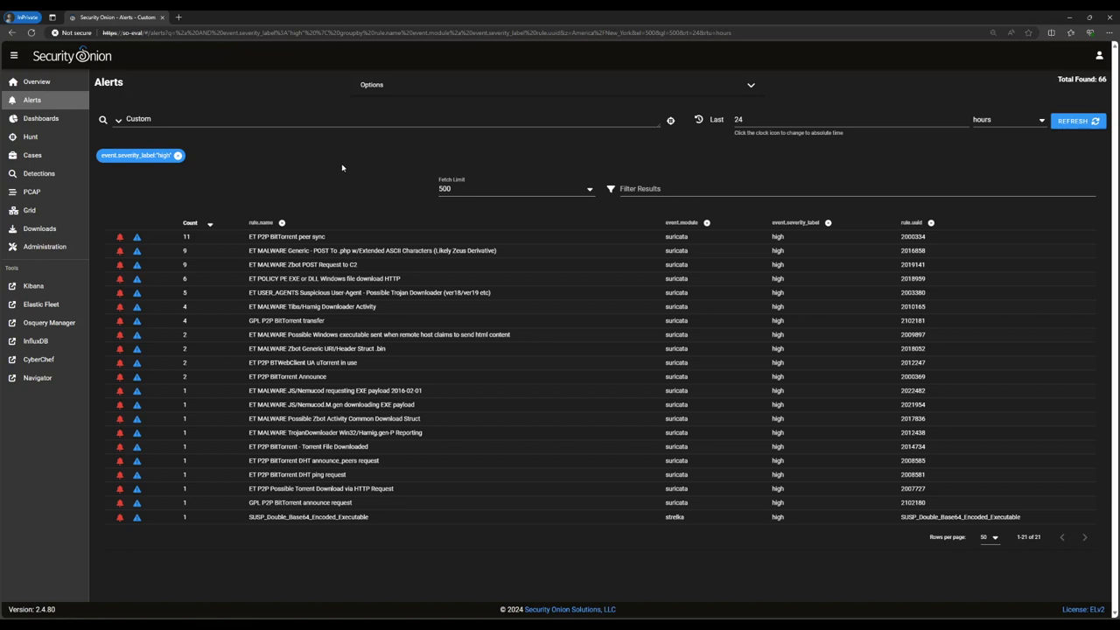
mouse_move(255, 168)
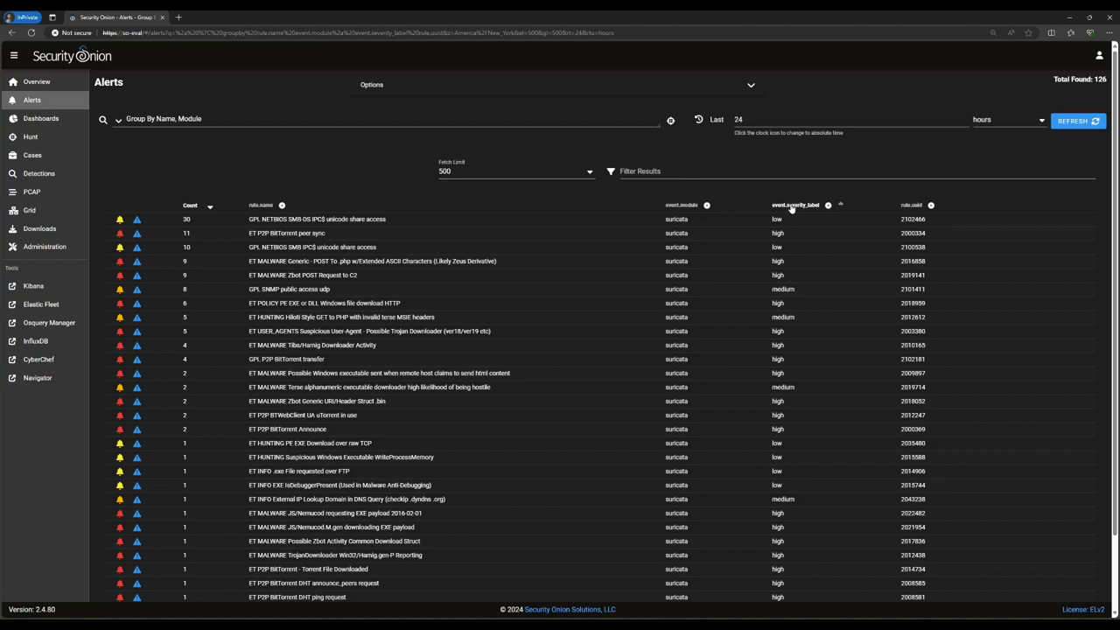
left_click(840, 204)
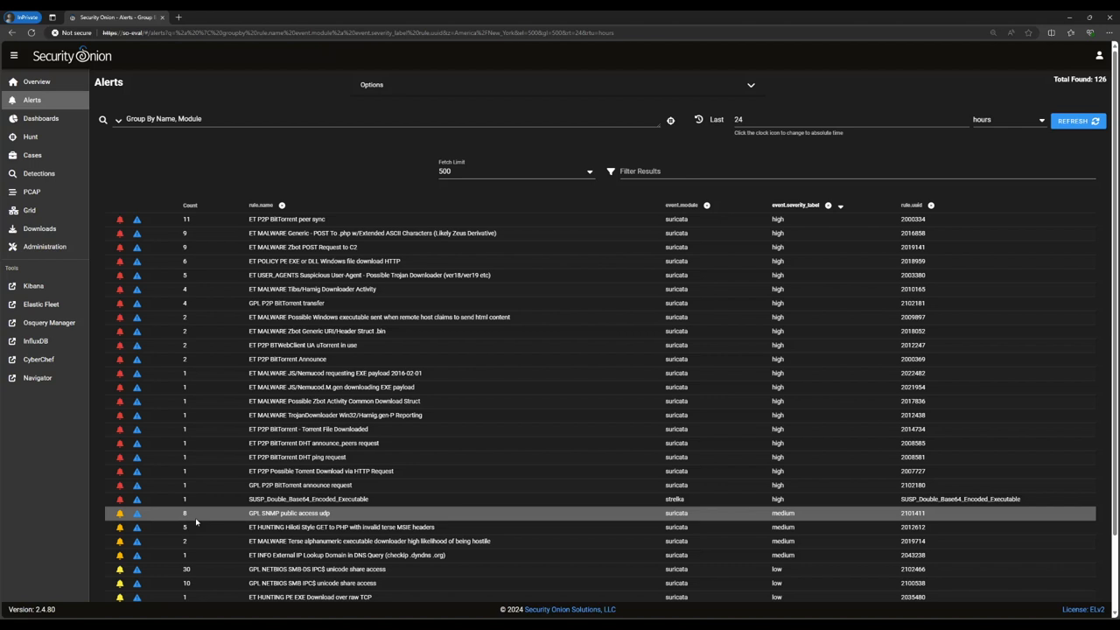
mouse_move(185, 522)
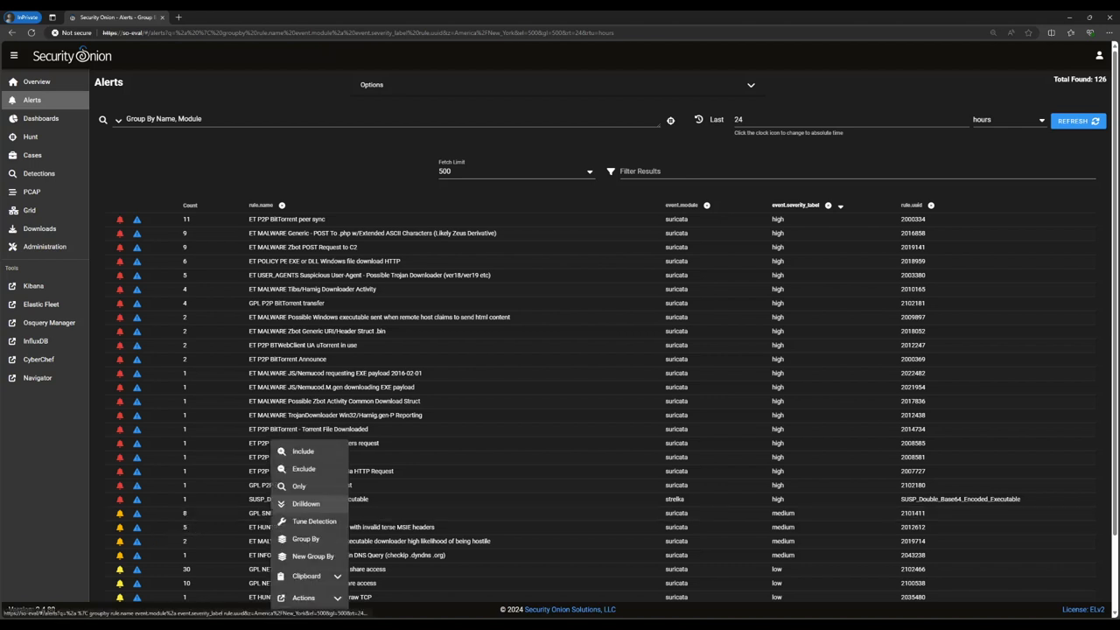
Drill down into the individual GPL SNMP public access udp alerts
left_click(306, 504)
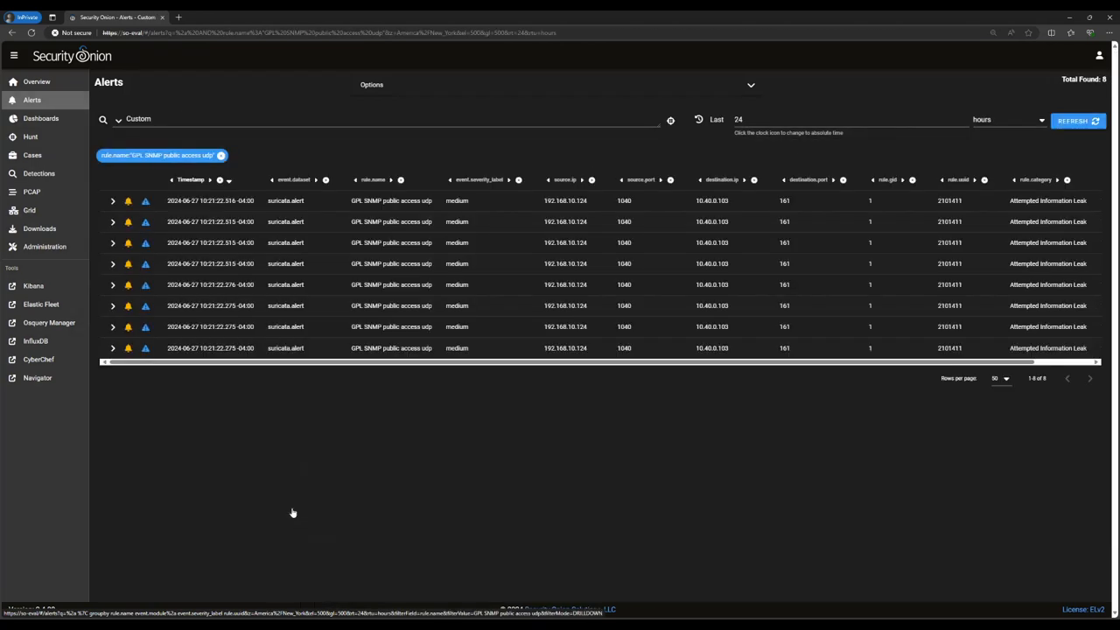
mouse_move(465, 462)
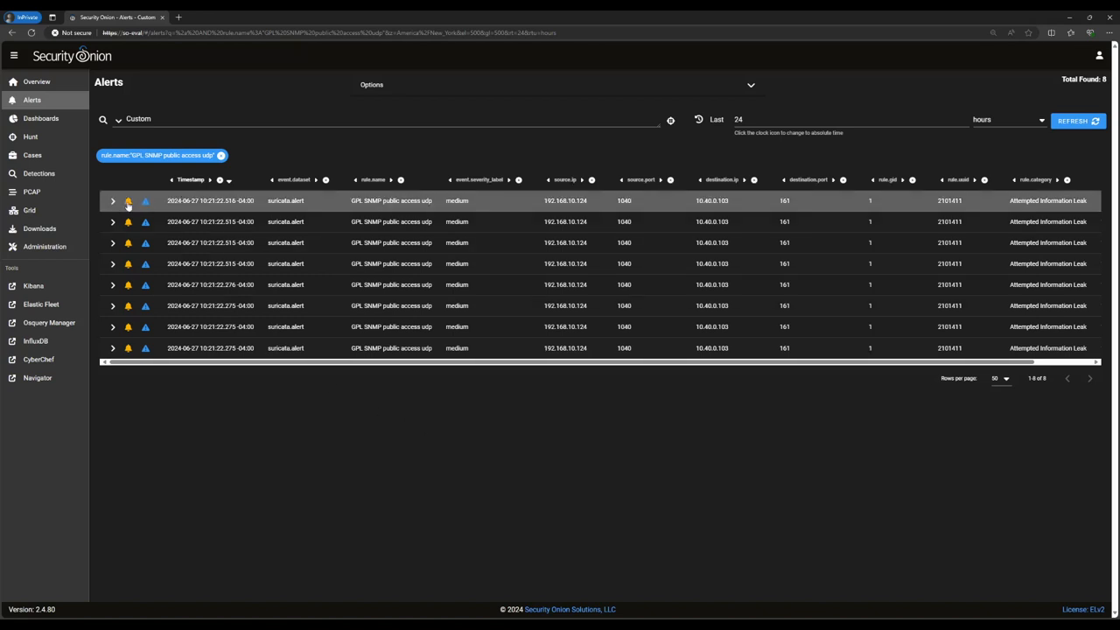
Acknowledge two GPL SNMP public access udp alerts, dropping the grouped total to 124
left_click(128, 200)
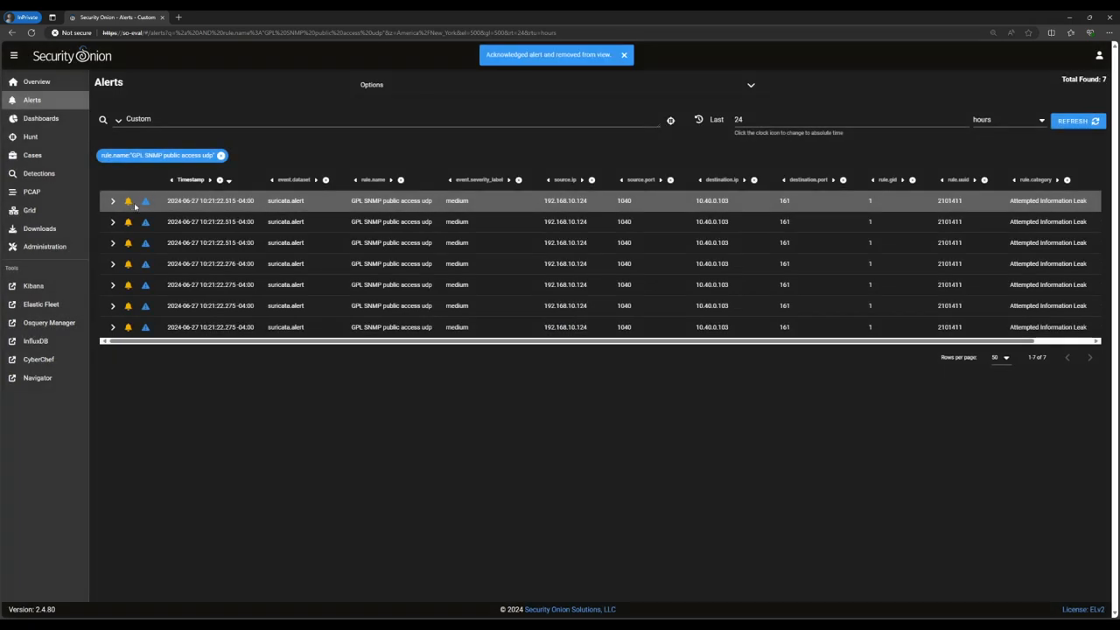
left_click(128, 200)
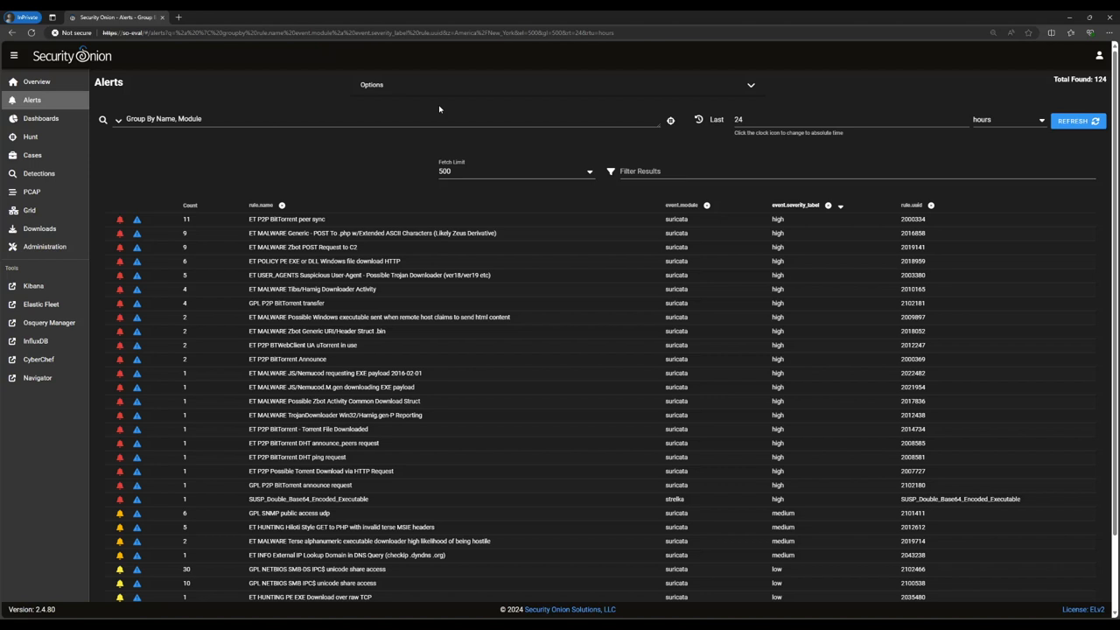
Check the acknowledged SNMP alerts via the Acknowledged option, then return to the unacknowledged 124-alert list
left_click(371, 84)
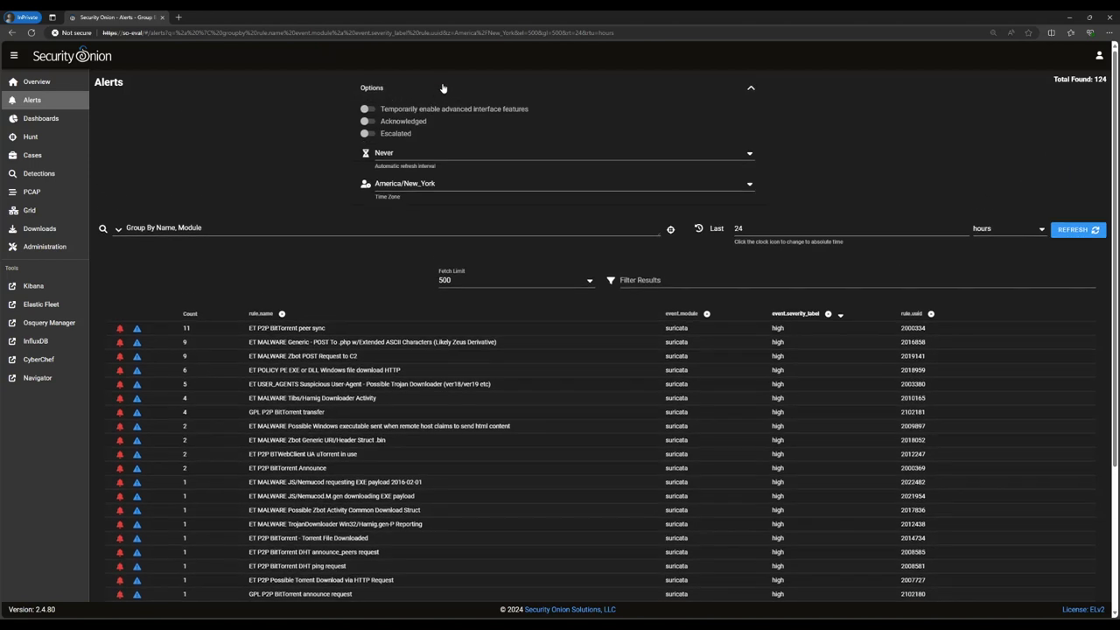
left_click(367, 121)
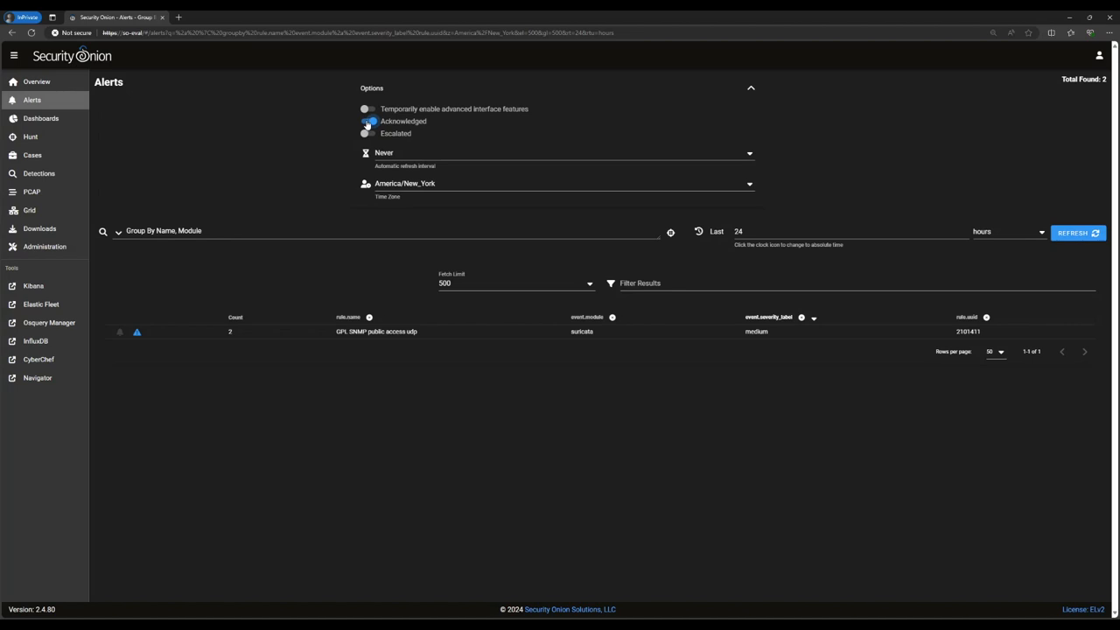
left_click(370, 121)
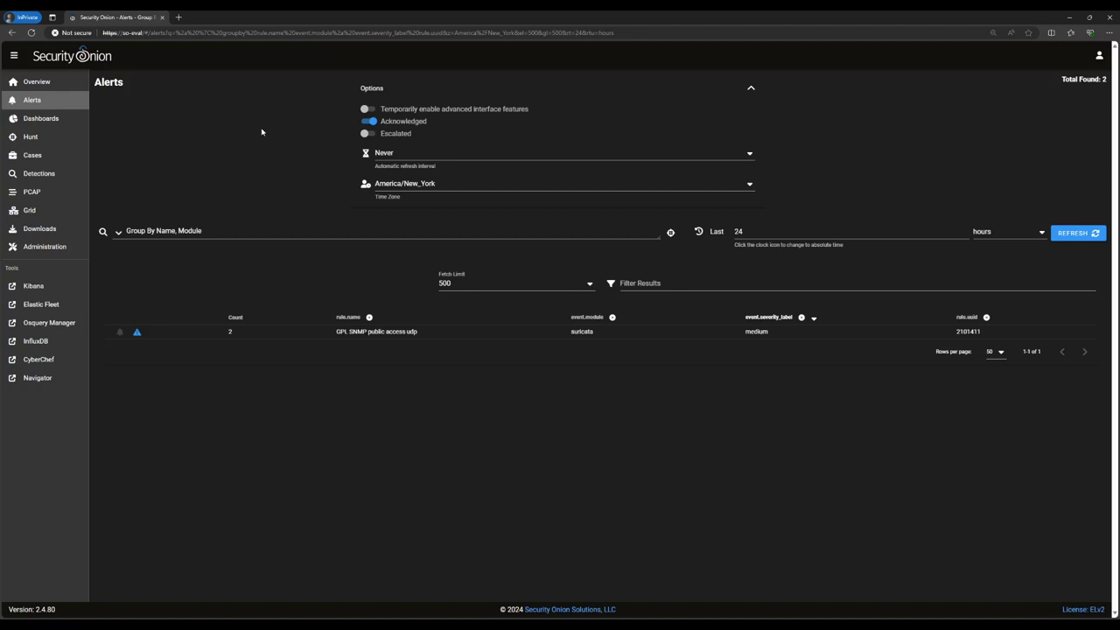
left_click(368, 121)
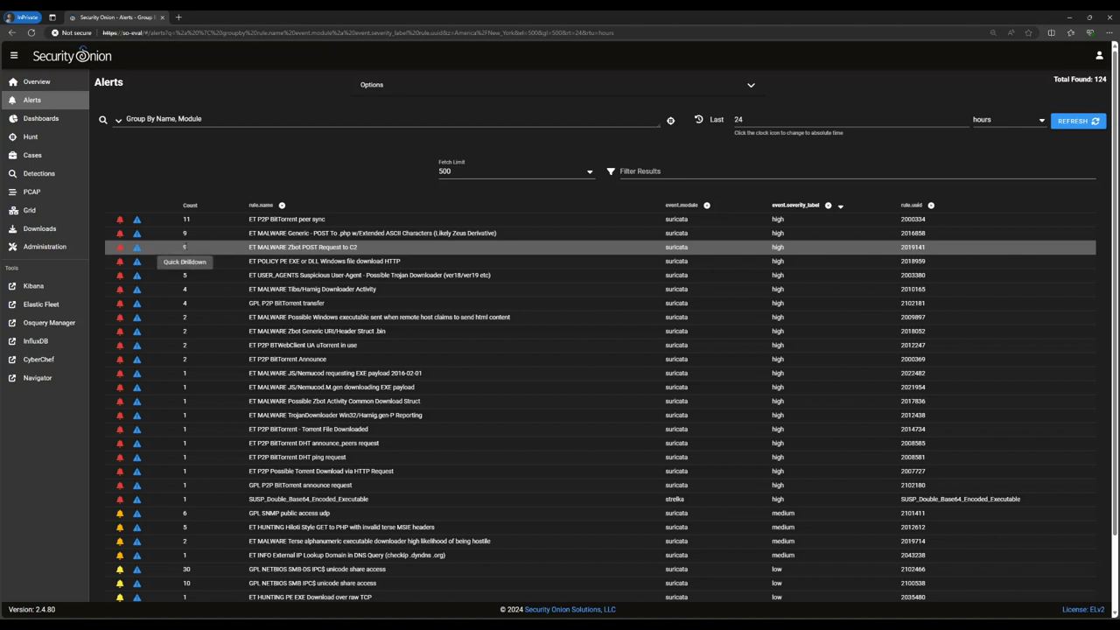
Drill into the ET MALWARE Zbot POST Request to C2 alerts and expand one to its network.data.decoded field
left_click(303, 247)
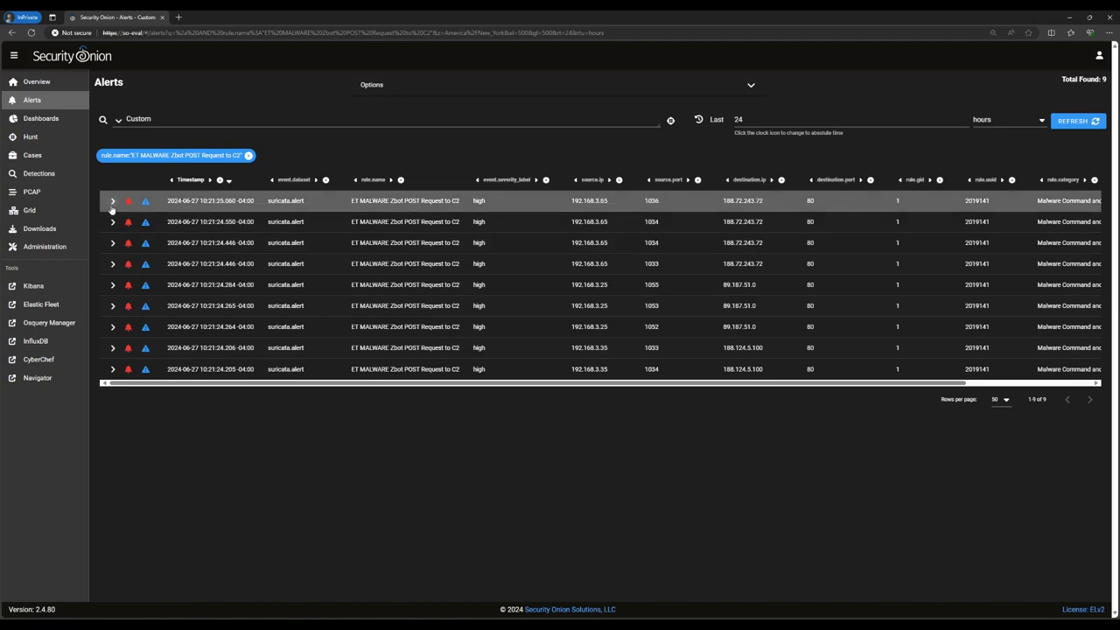
left_click(112, 200)
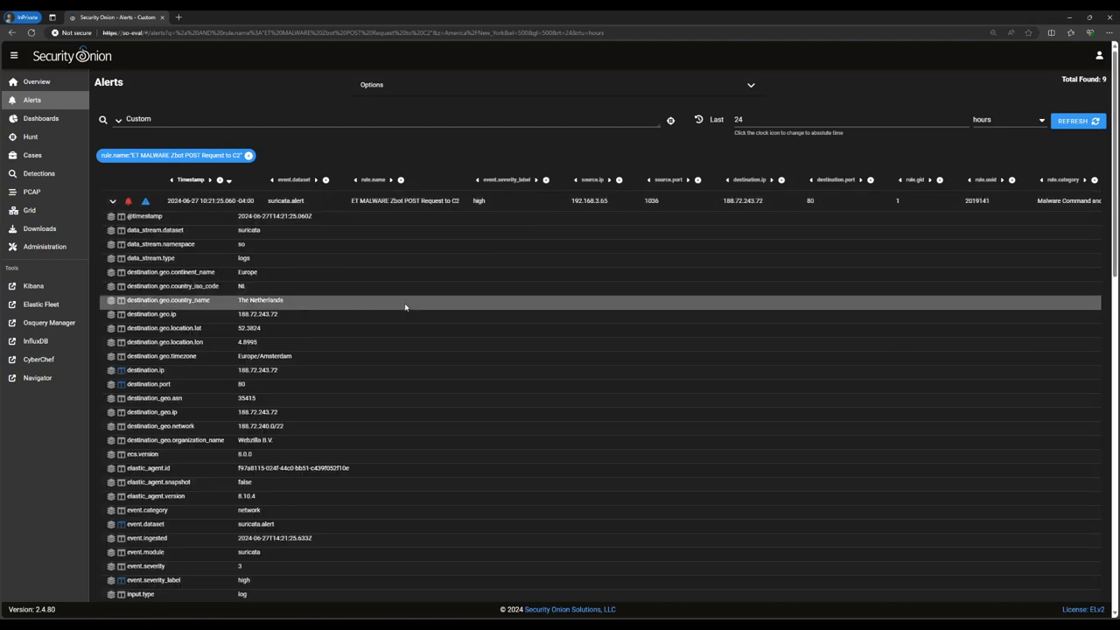
scroll("down", 3)
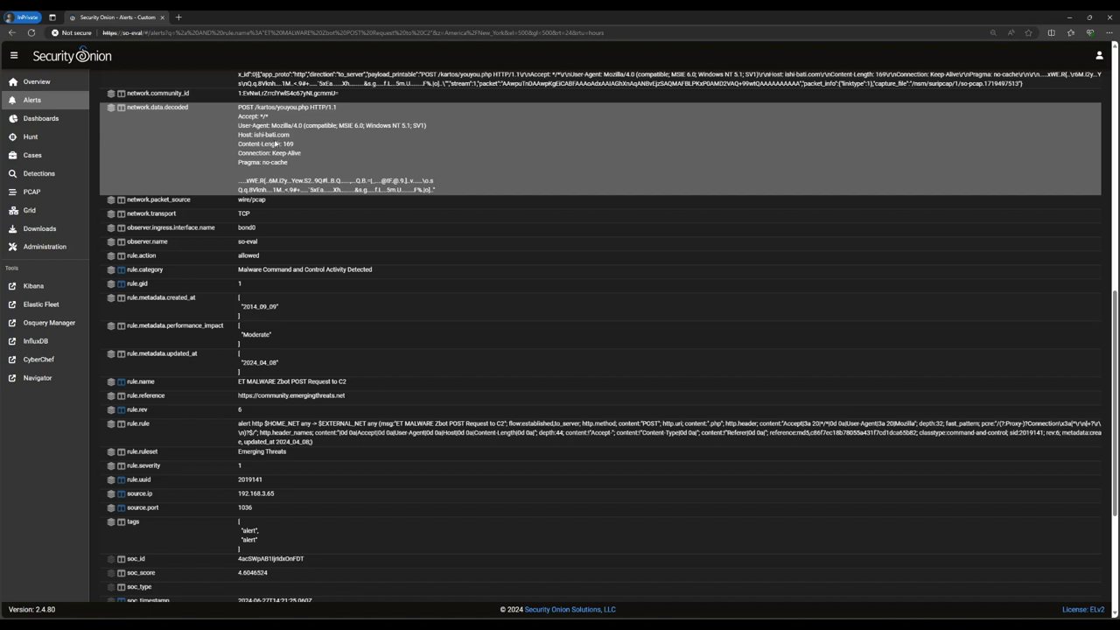
left_click(289, 149)
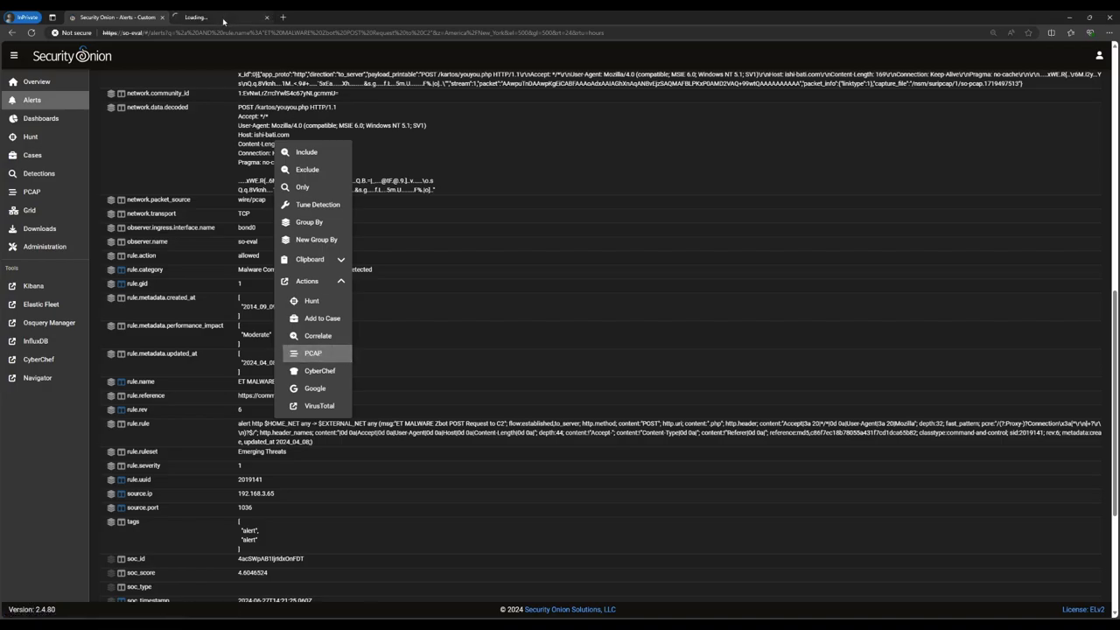
Retrieve the Zbot connection's PCAP as an ASCII HTTP transcript, then return to Alerts
left_click(312, 354)
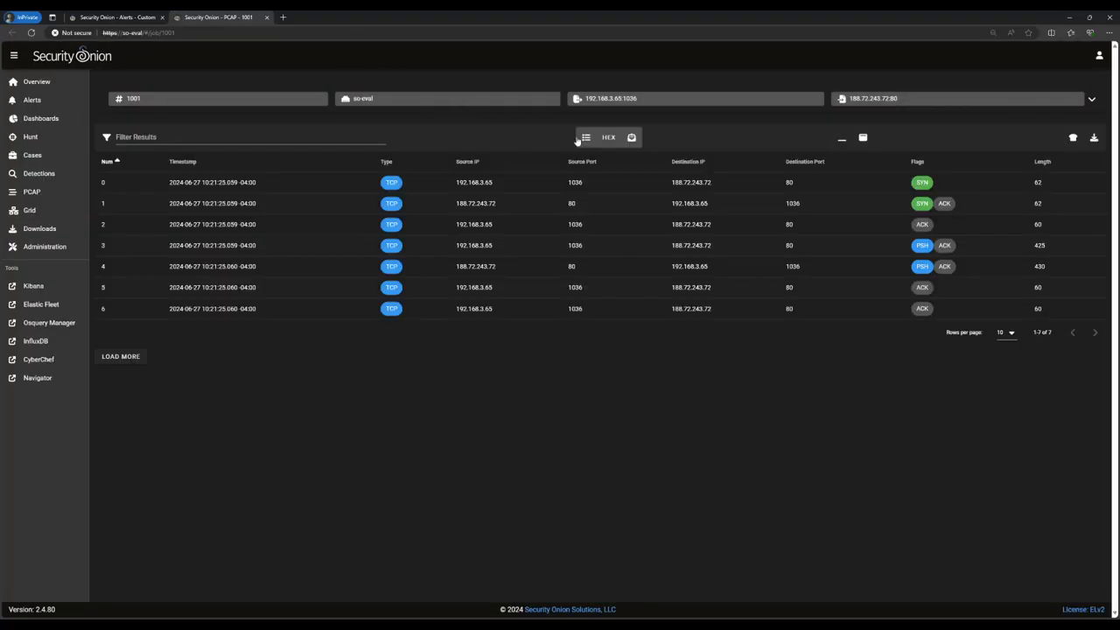
left_click(609, 136)
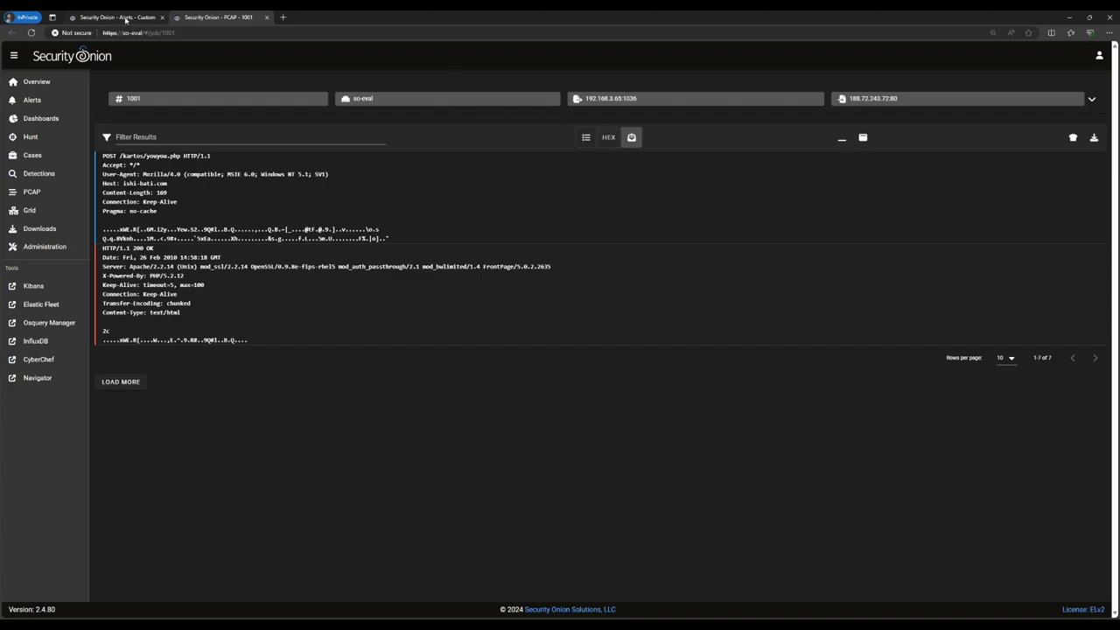
left_click(116, 17)
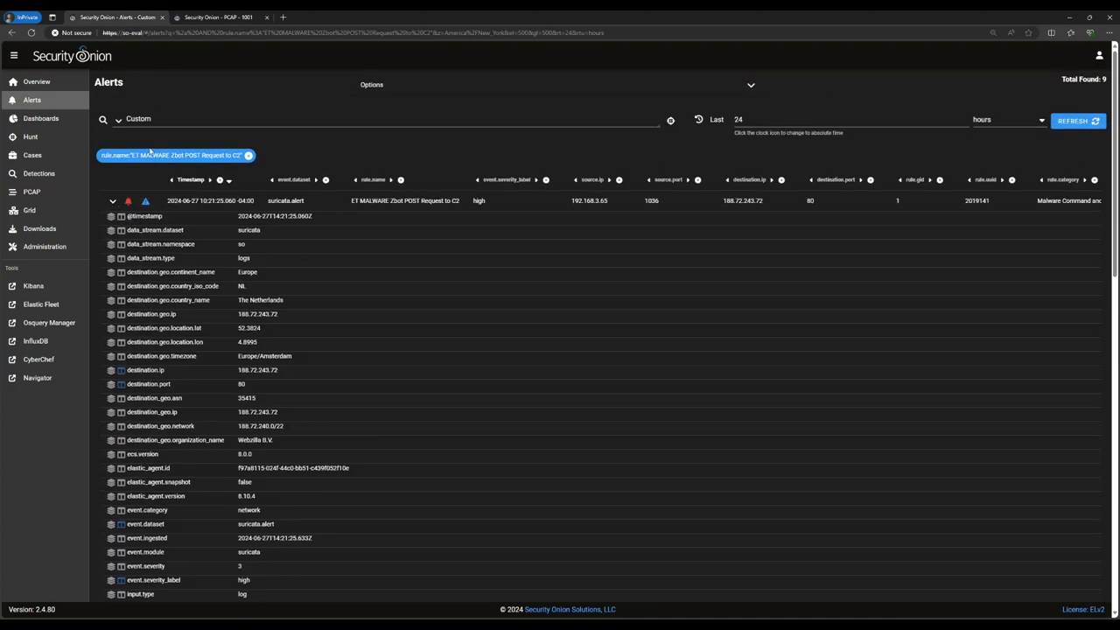
Escalate the Zbot POST alert to a new high-severity case and view it under Cases
left_click(145, 200)
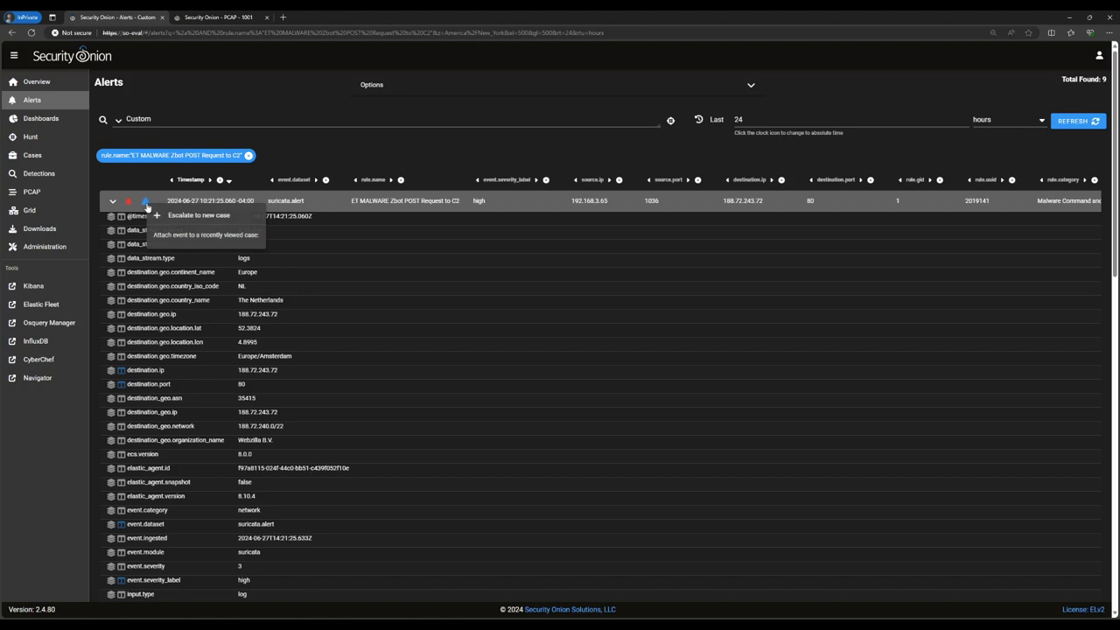
left_click(200, 215)
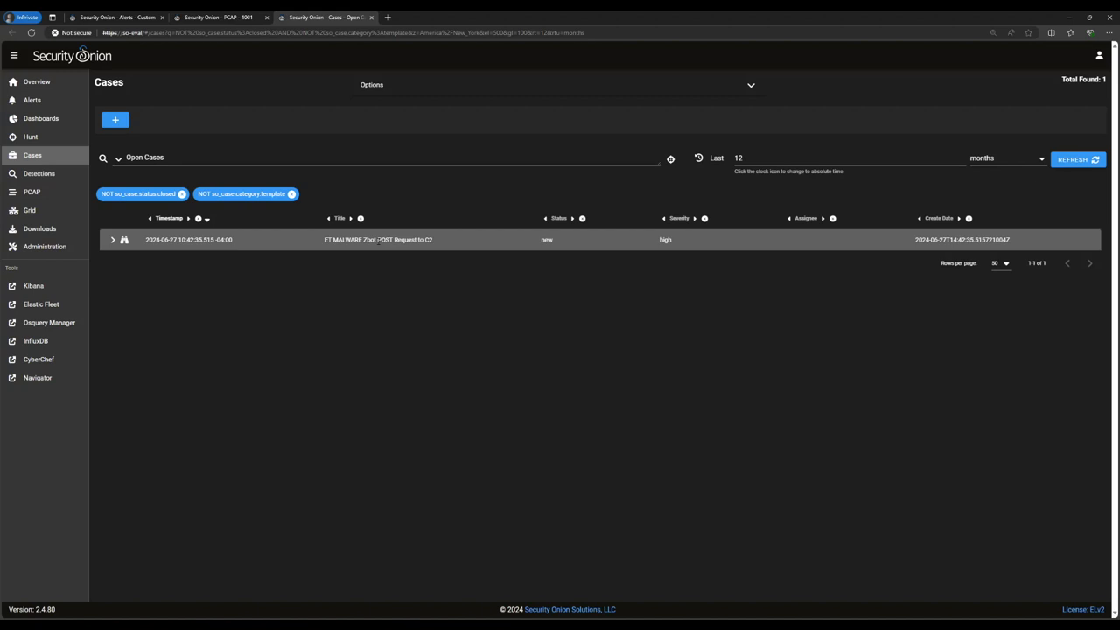
left_click(378, 238)
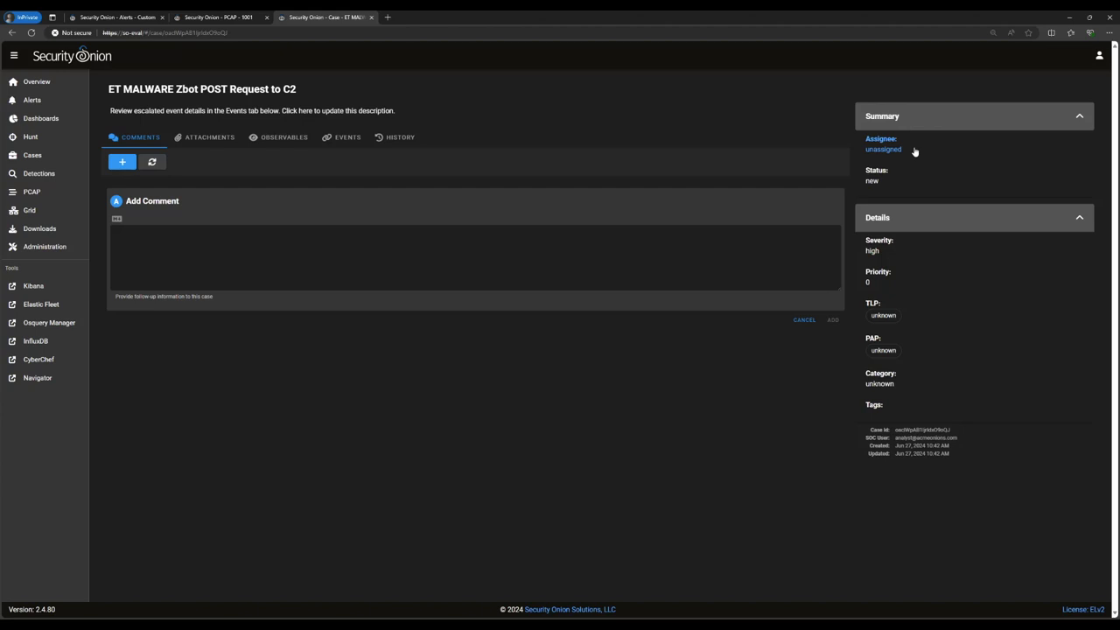
mouse_move(896, 150)
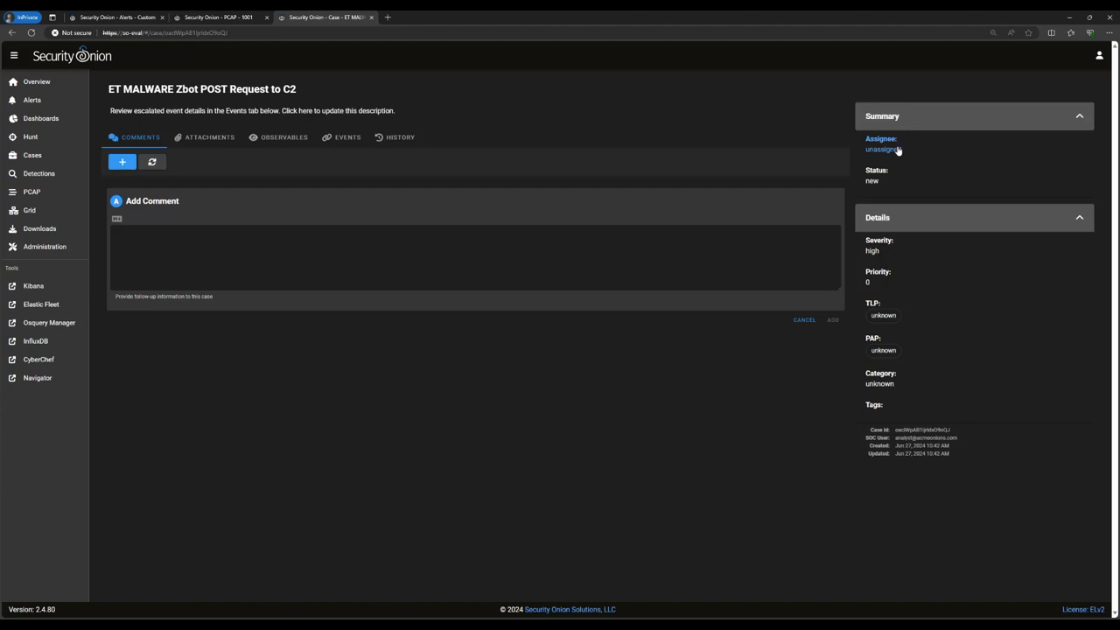
left_click(883, 149)
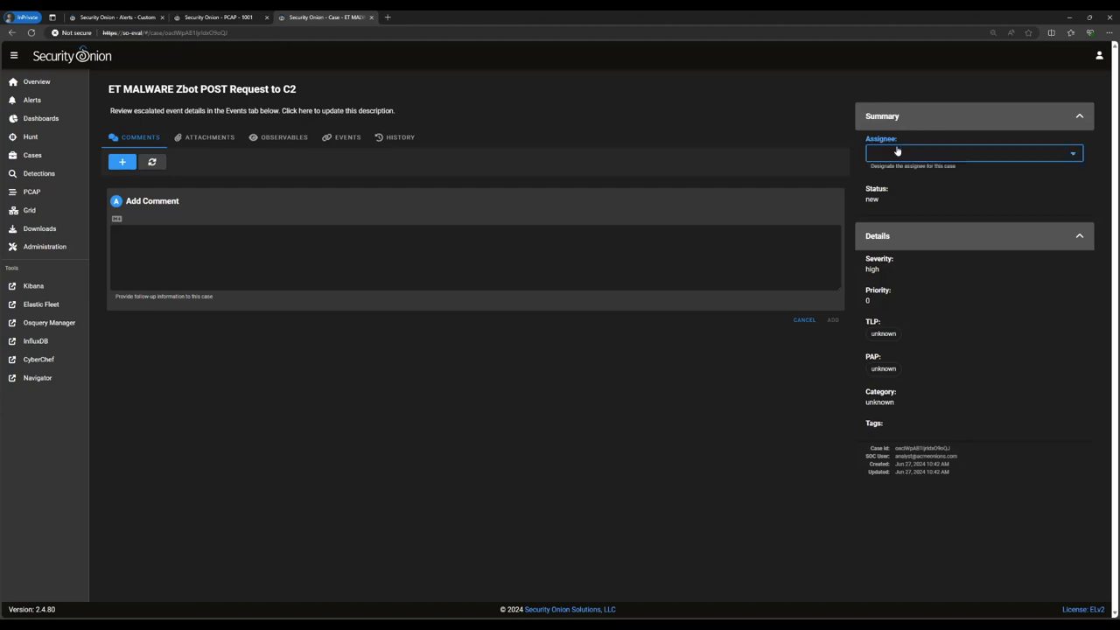
mouse_move(896, 151)
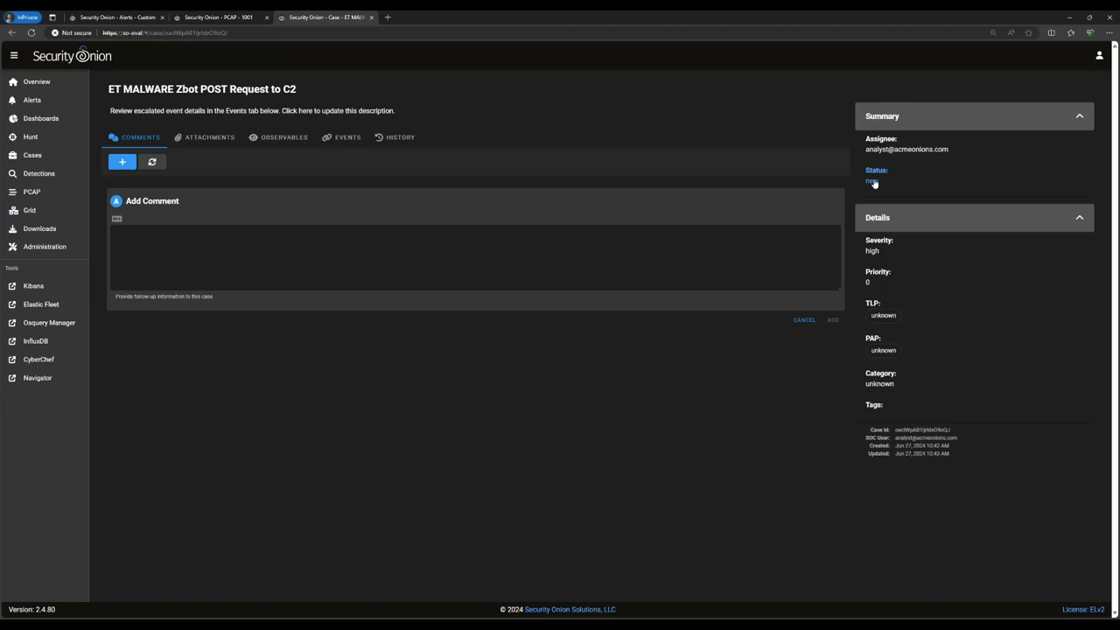
left_click(871, 180)
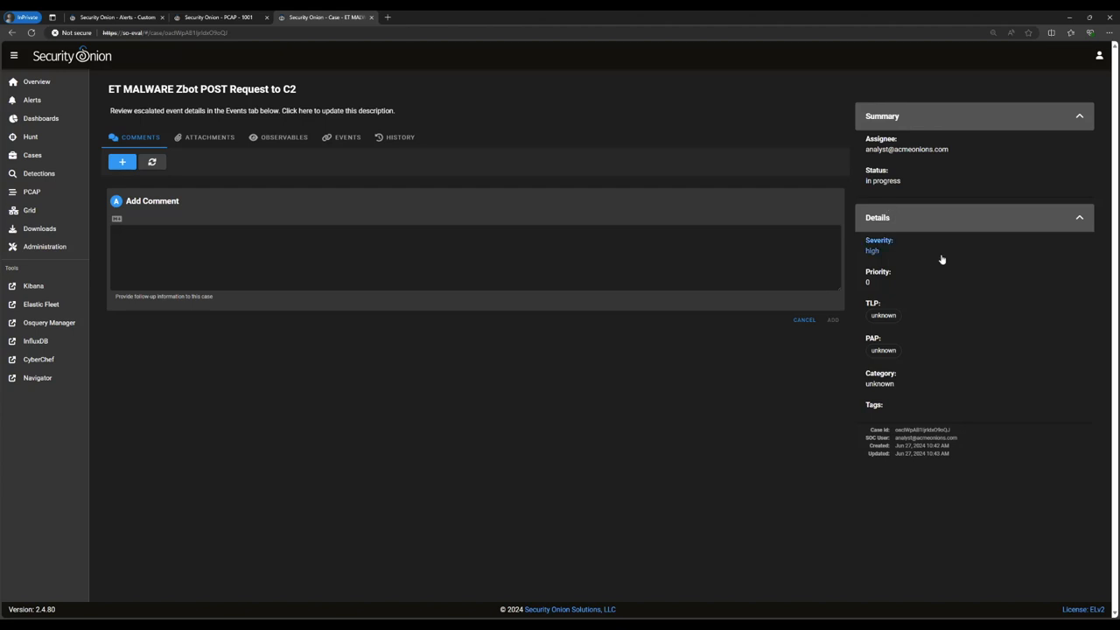
mouse_move(948, 259)
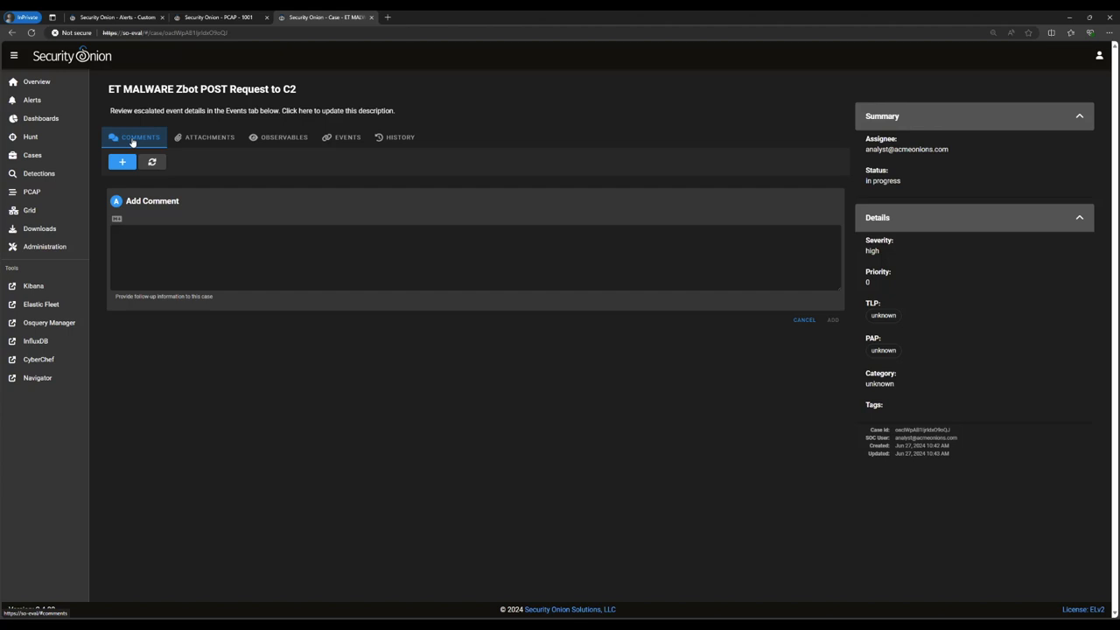
mouse_move(140, 149)
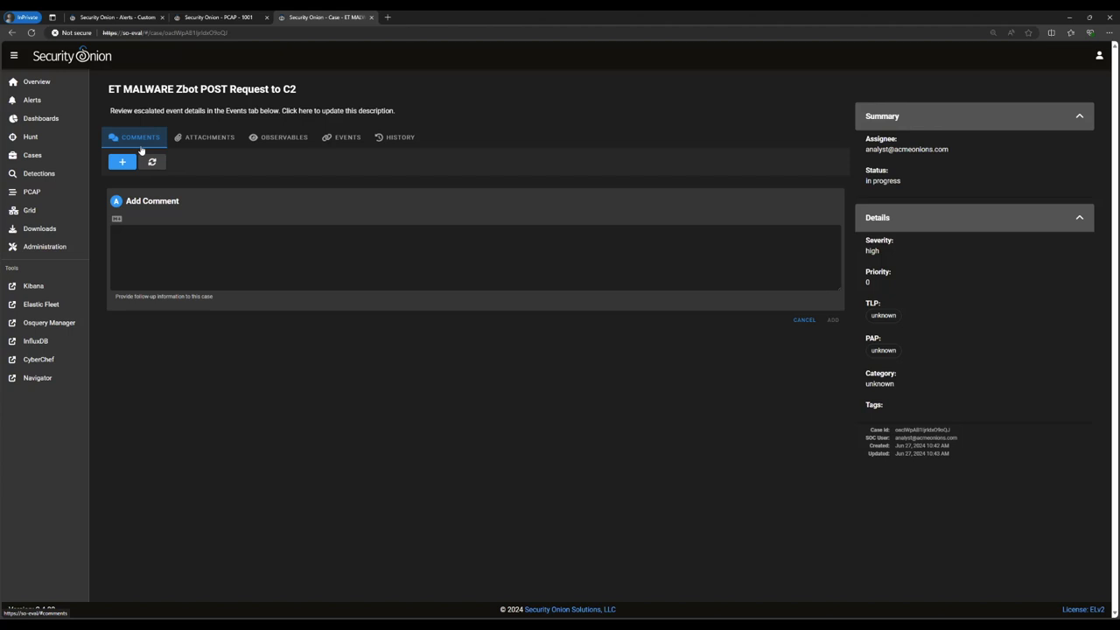
View the Zbot POST case's Attachments section, currently empty
left_click(208, 136)
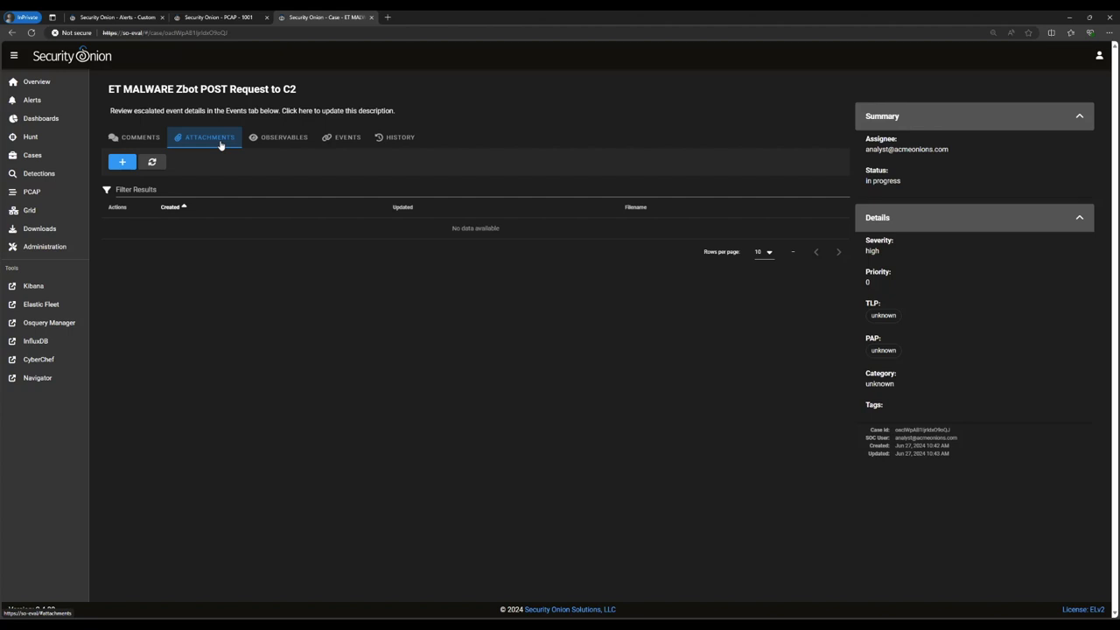
mouse_move(236, 146)
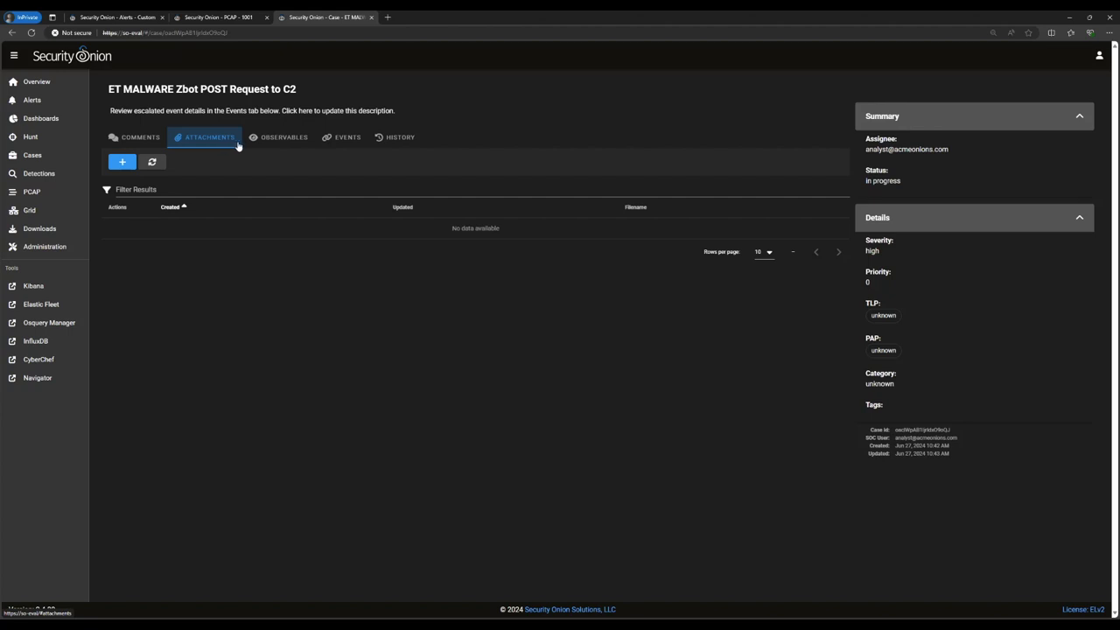
Review the case's two IP observables, 192.168.3.65 and 188.72.243.72, then its linked Suricata alert event
left_click(283, 137)
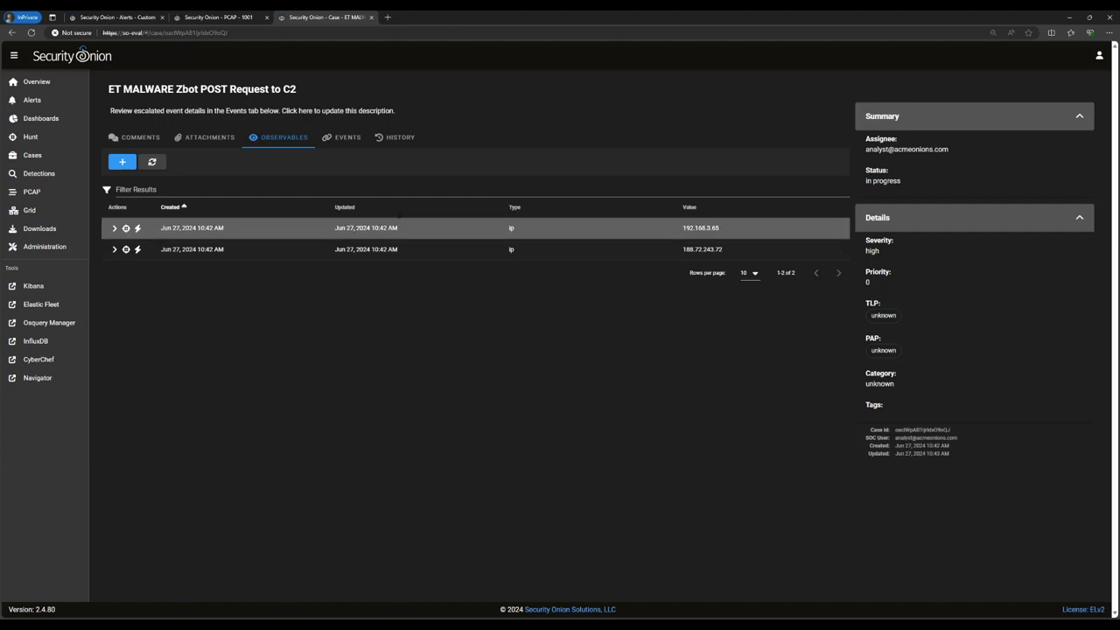
left_click(346, 137)
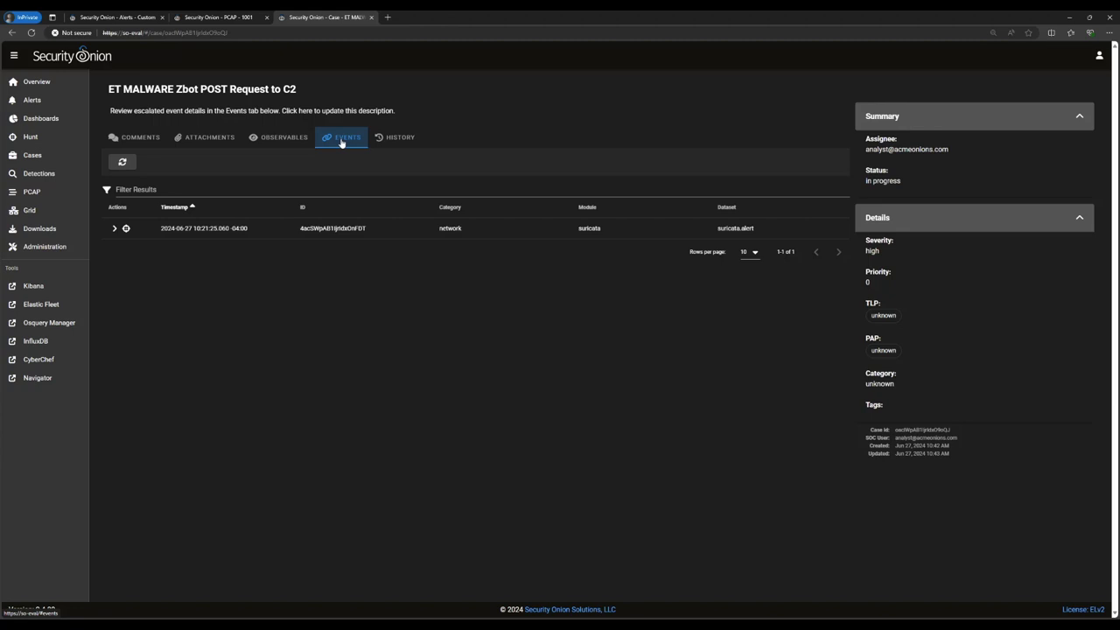
View the case's history with its four create entries for case, event and observables
left_click(399, 137)
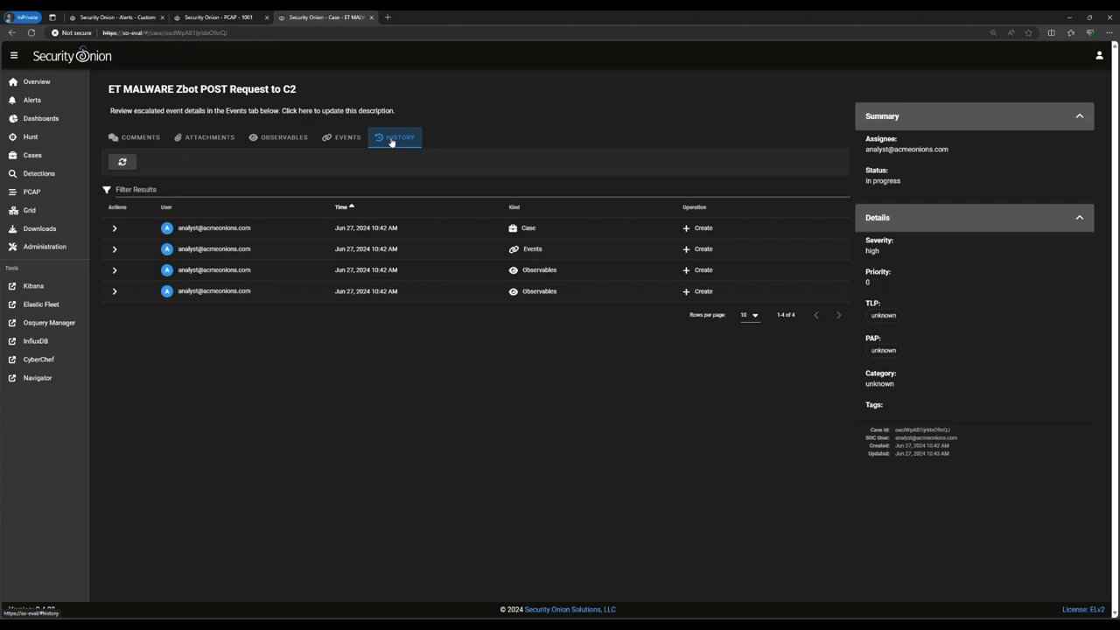
mouse_move(395, 144)
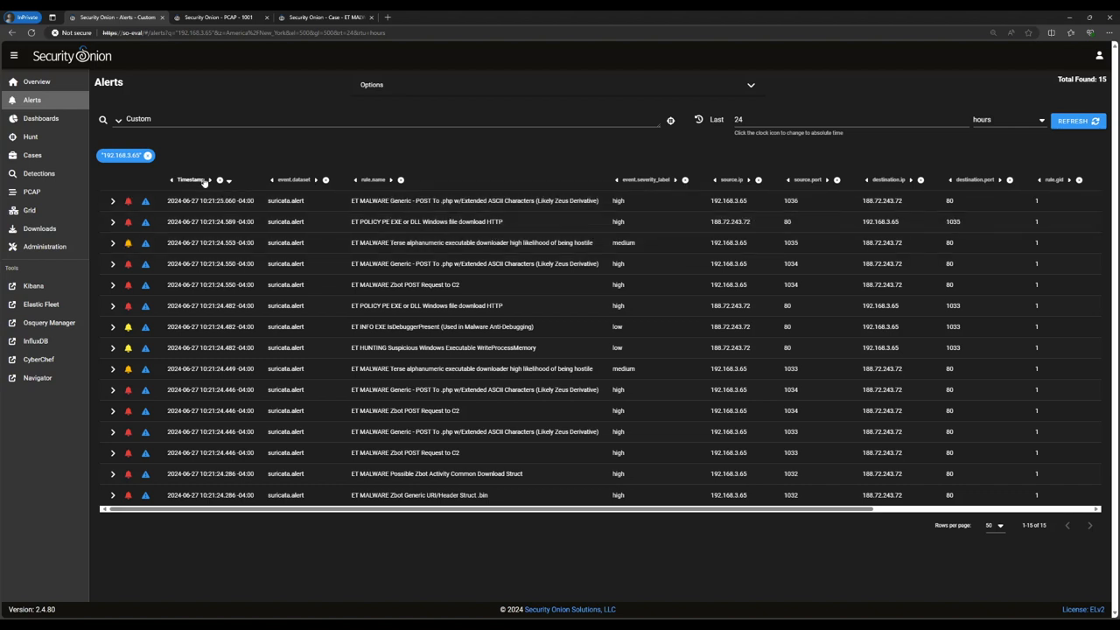
Sort the 15 alerts involving 192.168.3.65 oldest first by timestamp
left_click(191, 179)
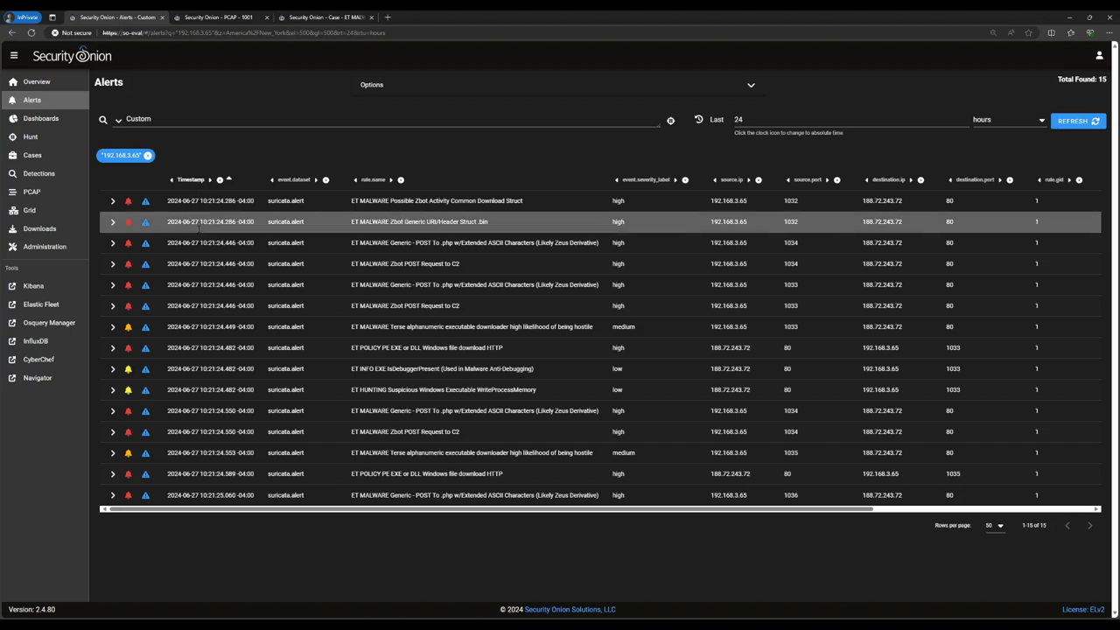
Expand one alert for 192.168.3.65 to review its raw message and decoded HTTP data
left_click(112, 346)
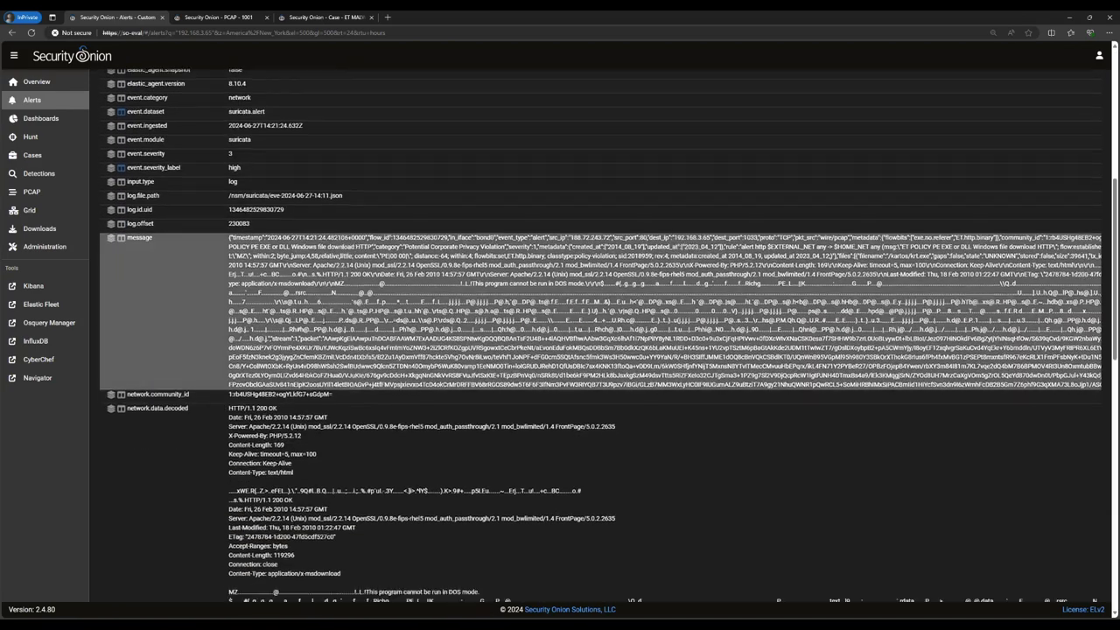
scroll("down", 3)
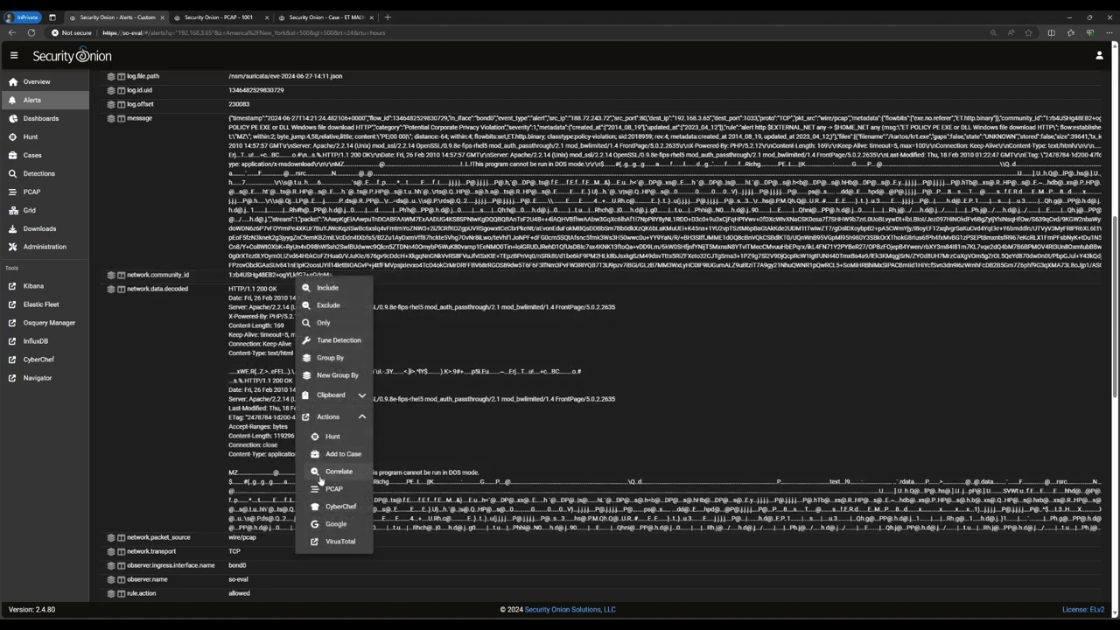
Correlate the alert in Hunt, finding 10 related Suricata and Zeek file, HTTP, conn and notice events
left_click(340, 470)
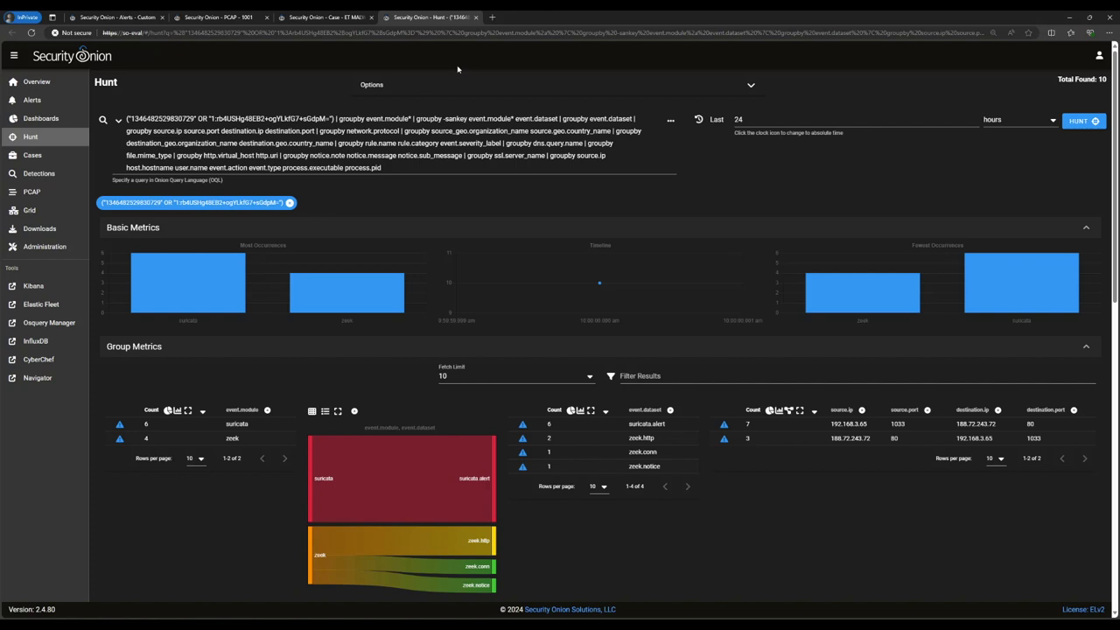
mouse_move(364, 317)
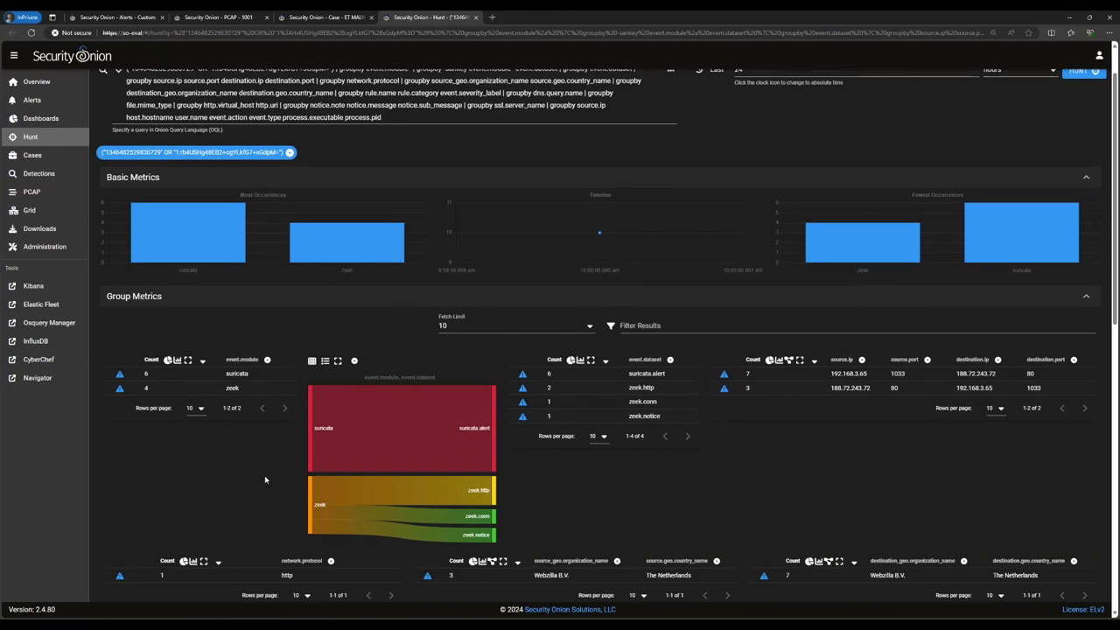
scroll("down", 3)
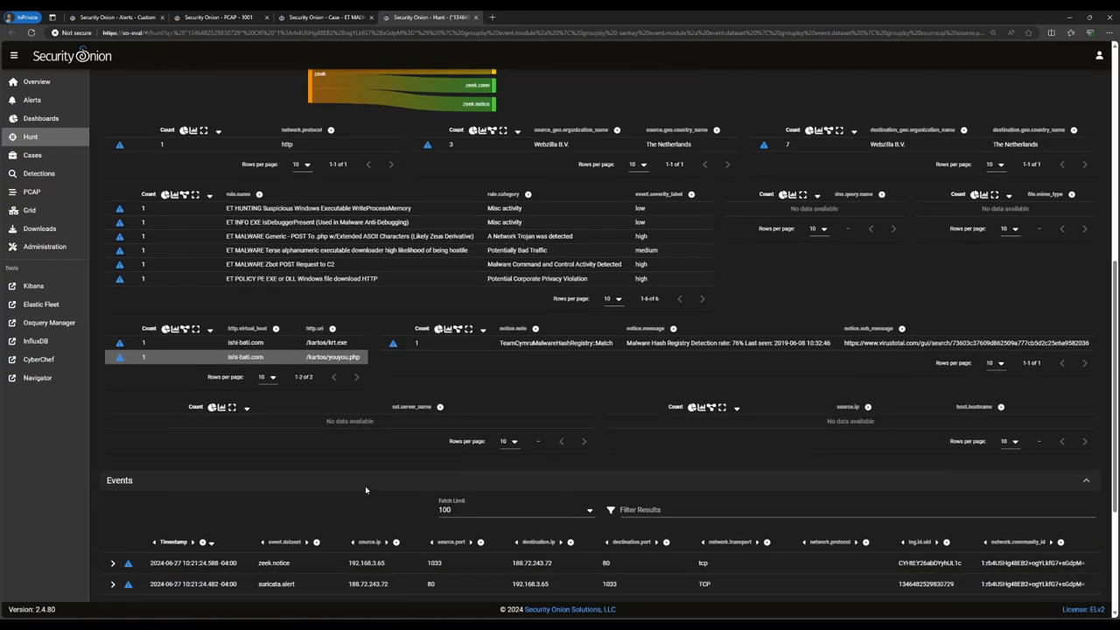
scroll("down", 3)
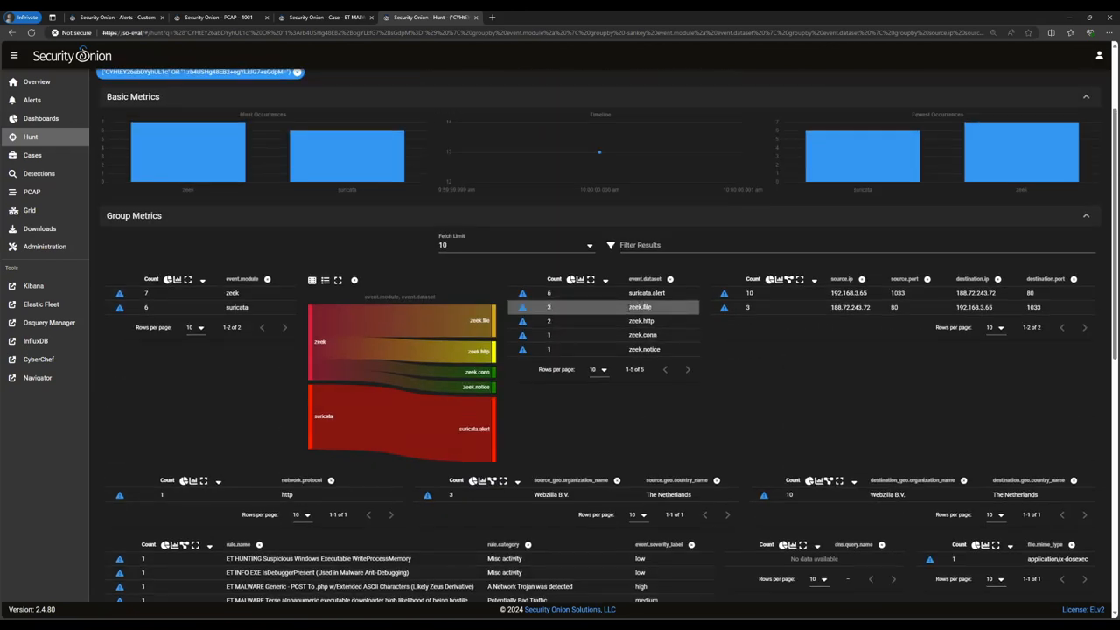
Expand the correlated zeek.file event to see the executable's MIME type, size and hashes, with lookup actions for a hash
scroll("down", 3)
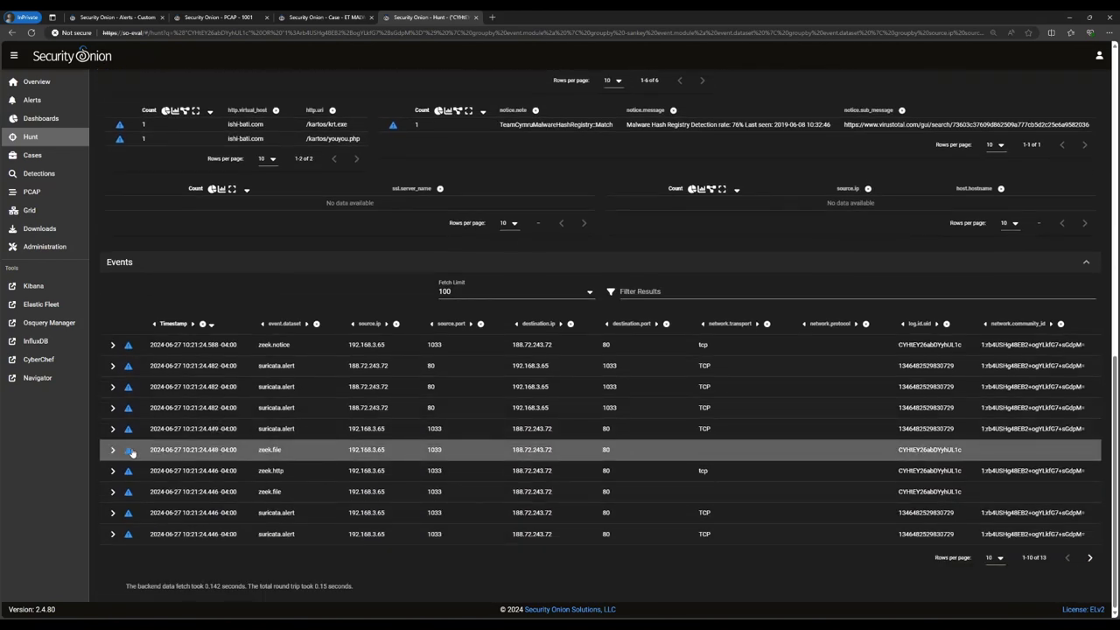
left_click(112, 448)
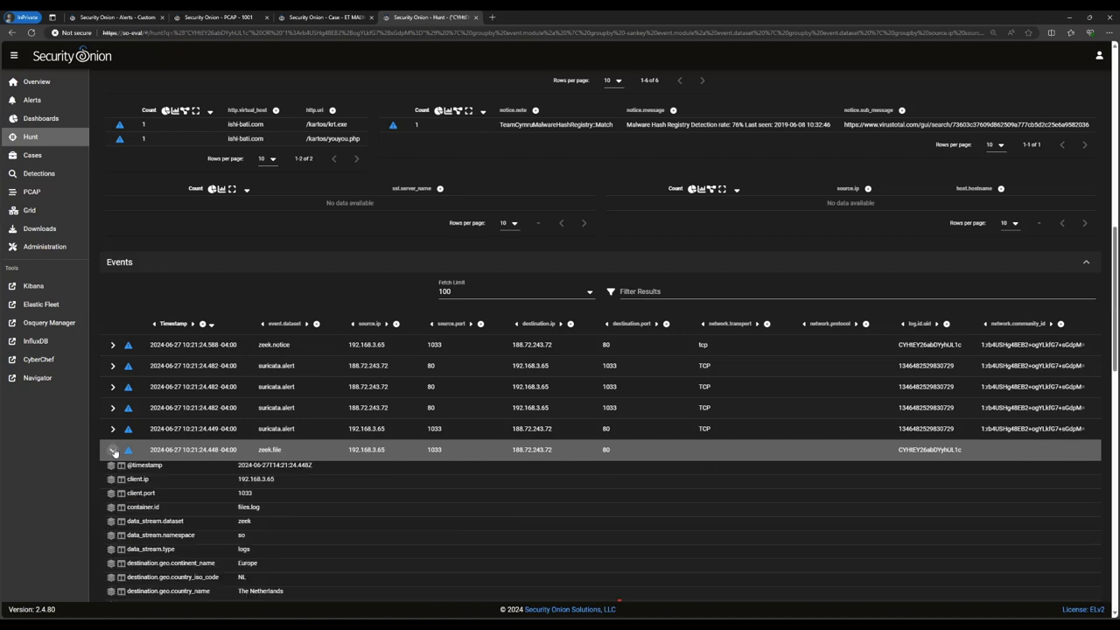
scroll("down", 3)
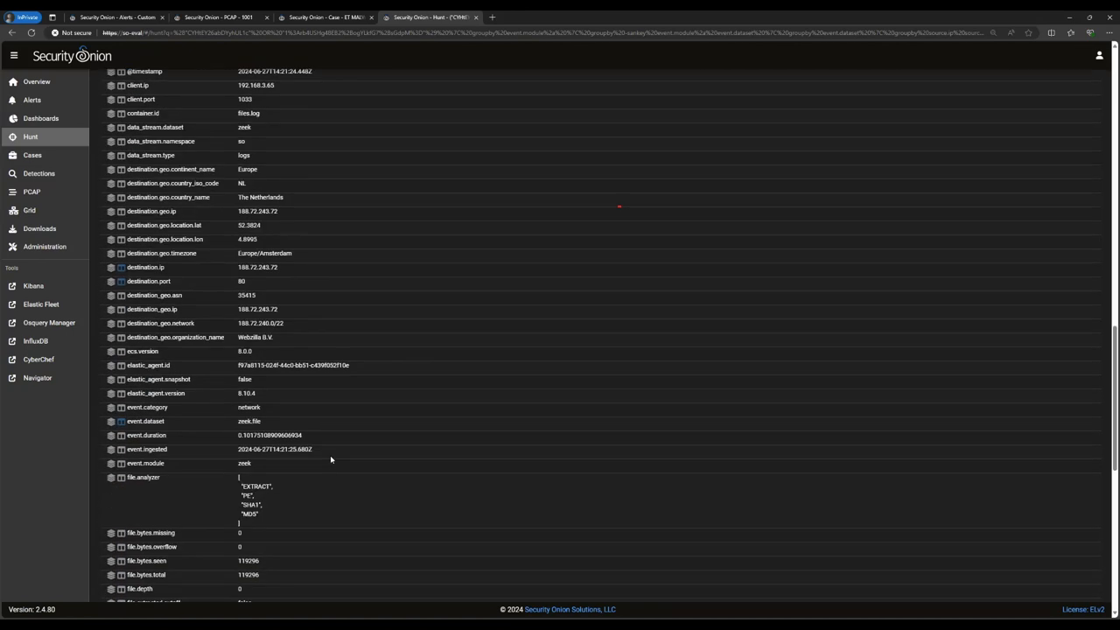
scroll("down", 3)
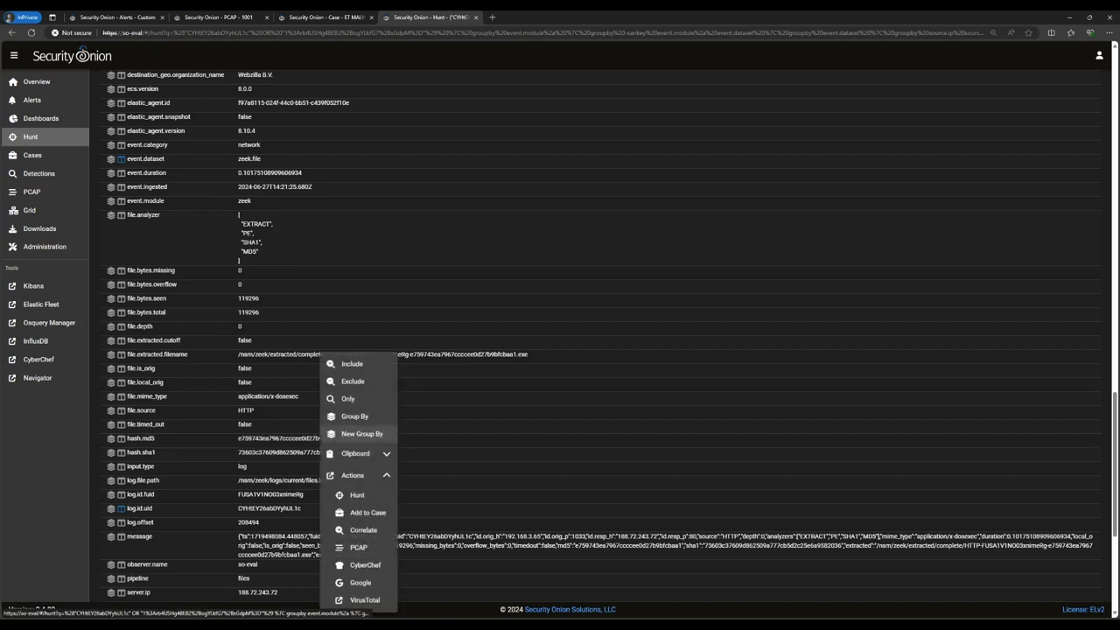
left_click(364, 598)
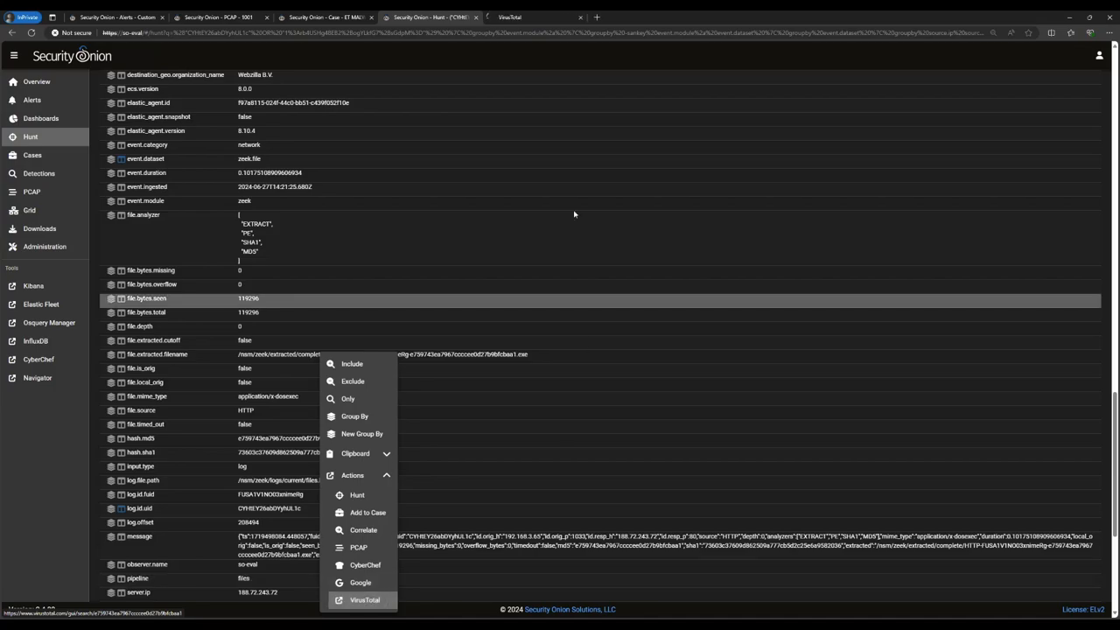
Check the file hash on VirusTotal, where 62 of 72 vendors flag it malicious, and return to Hunt
left_click(364, 598)
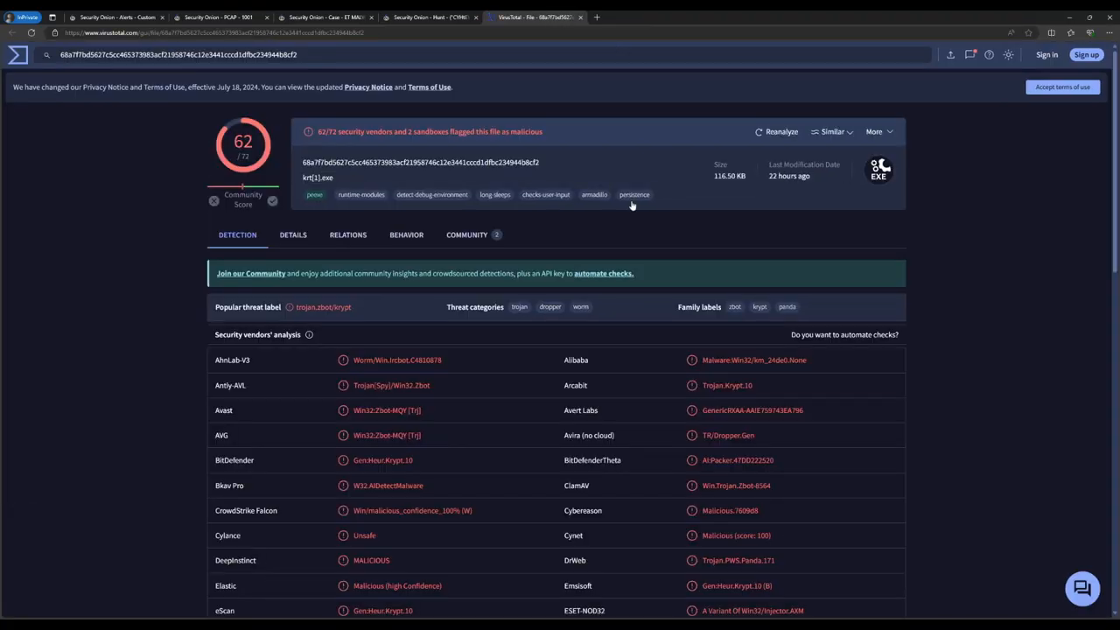
mouse_move(551, 209)
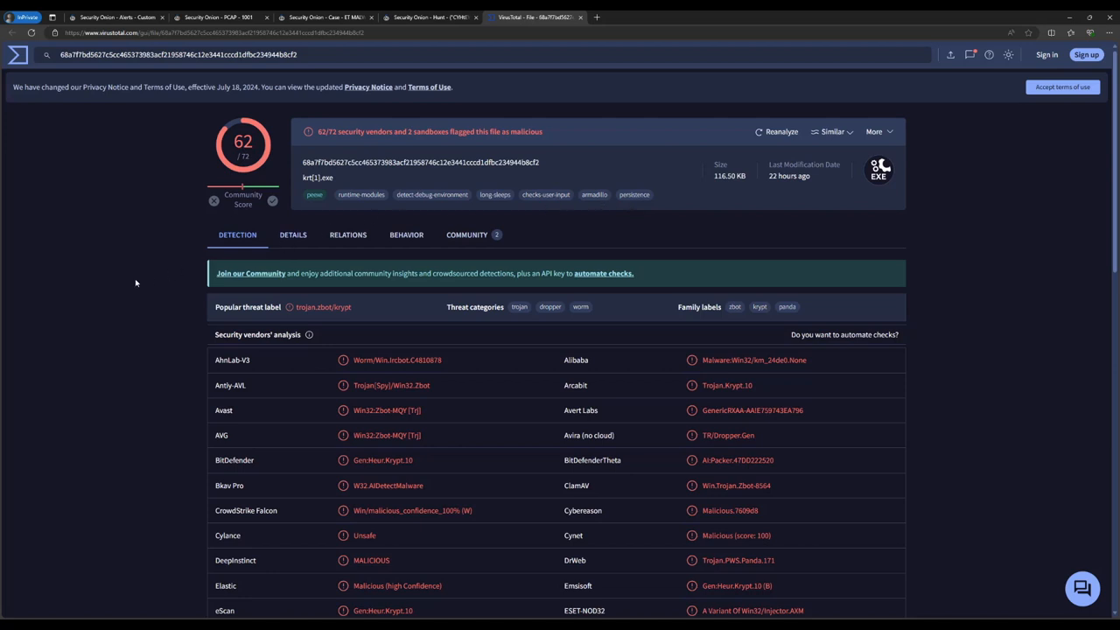
mouse_move(143, 290)
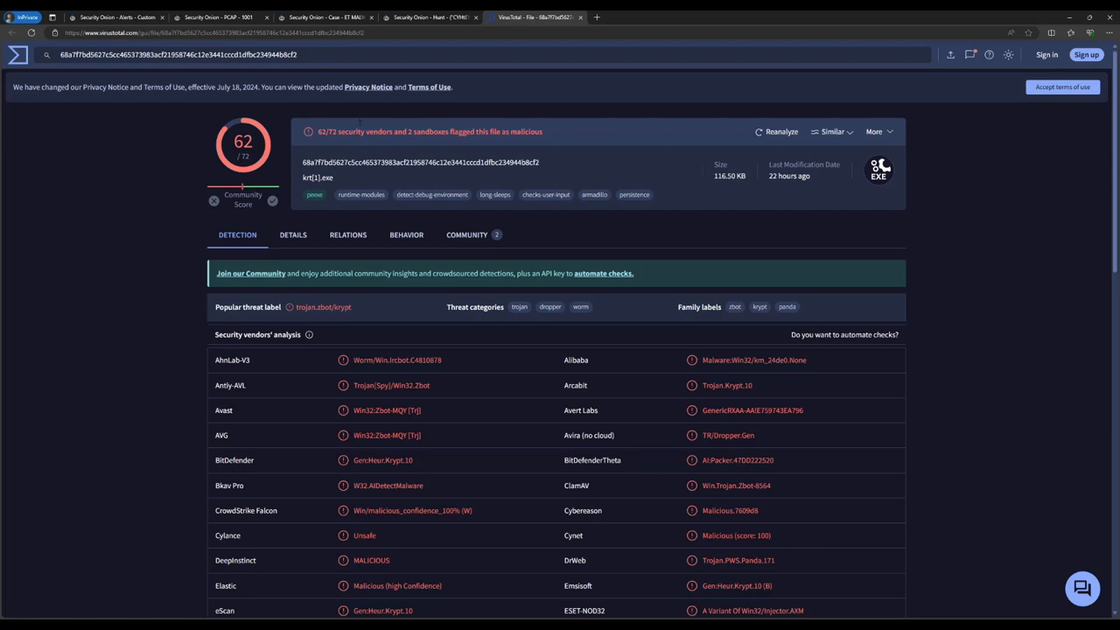
left_click(429, 17)
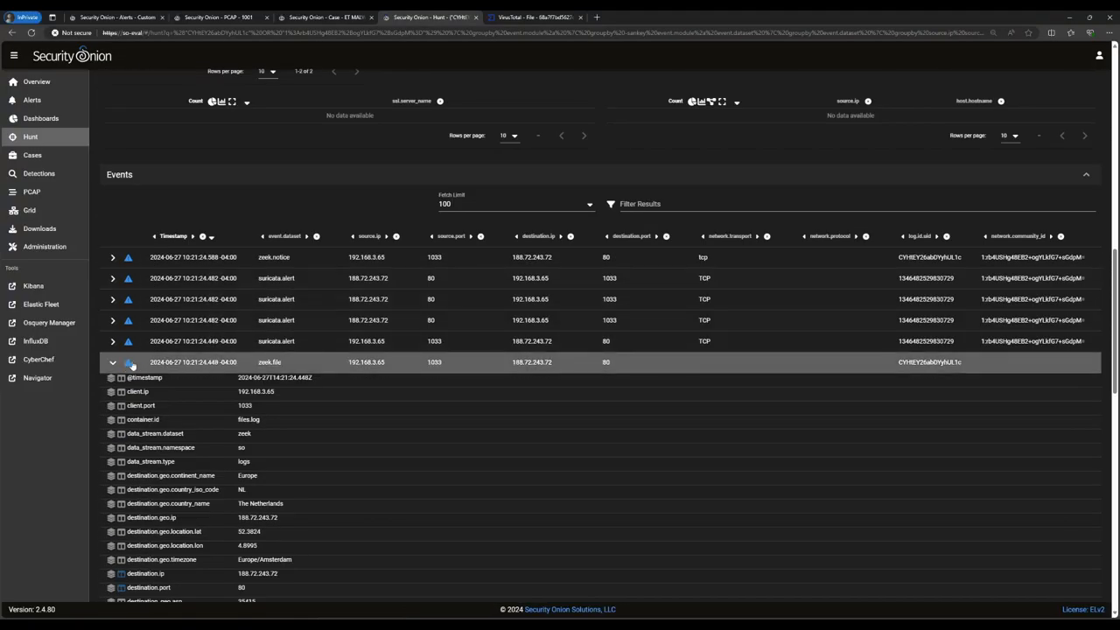
Escalate the zeek.file event to the ZBot case and switch back to the open case
left_click(129, 362)
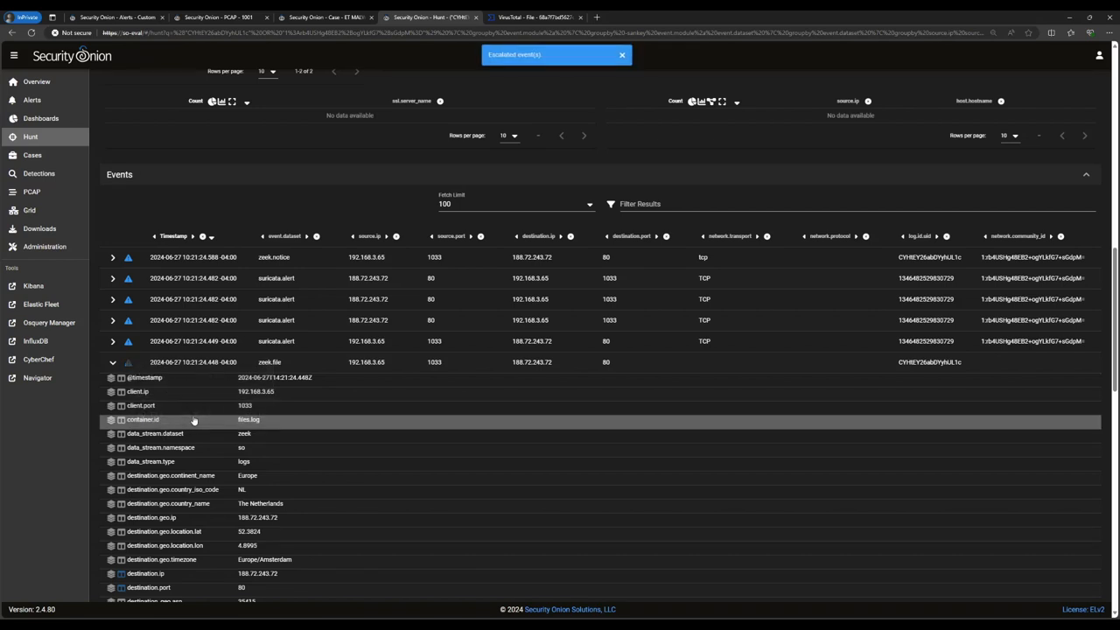
left_click(324, 18)
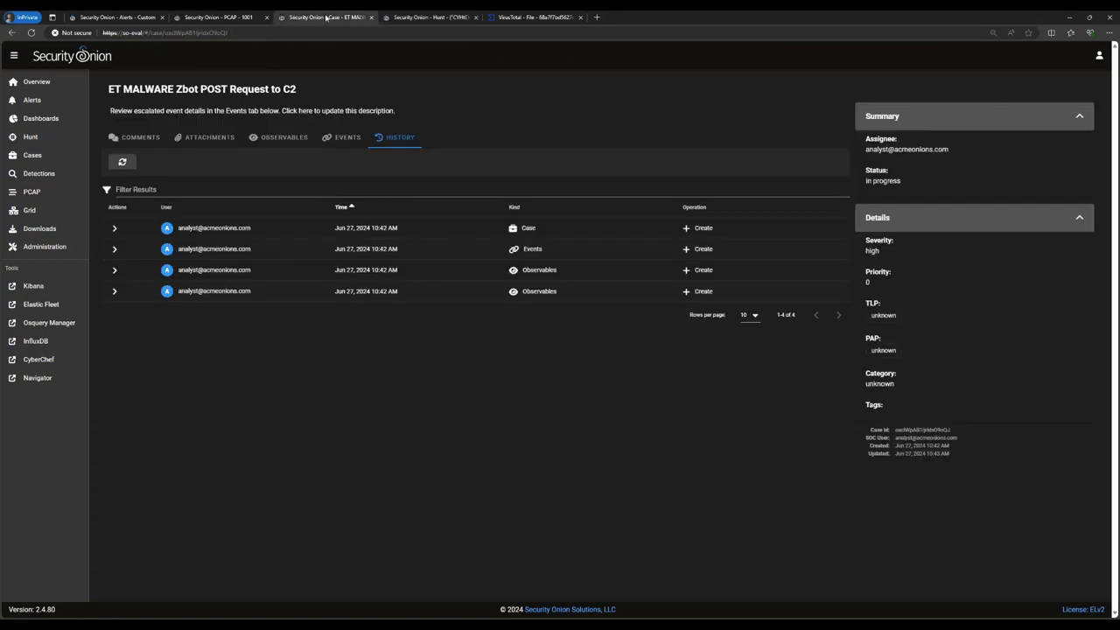
Refresh the case's events to list the Suricata alert and zeek.file event, and expand the file event's fields
left_click(346, 136)
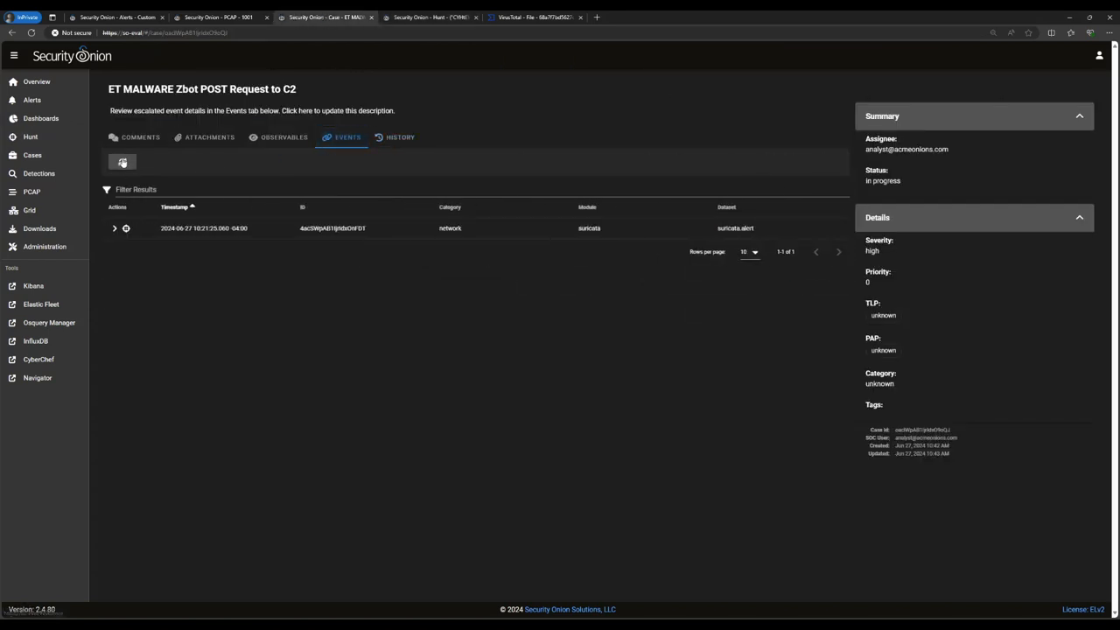
left_click(122, 161)
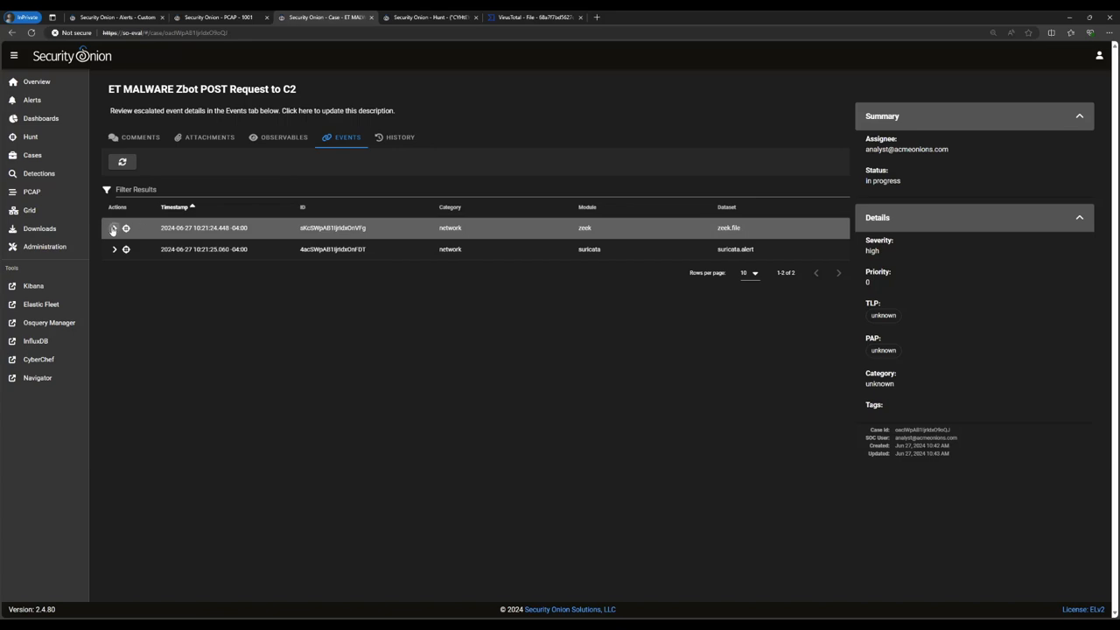
left_click(112, 227)
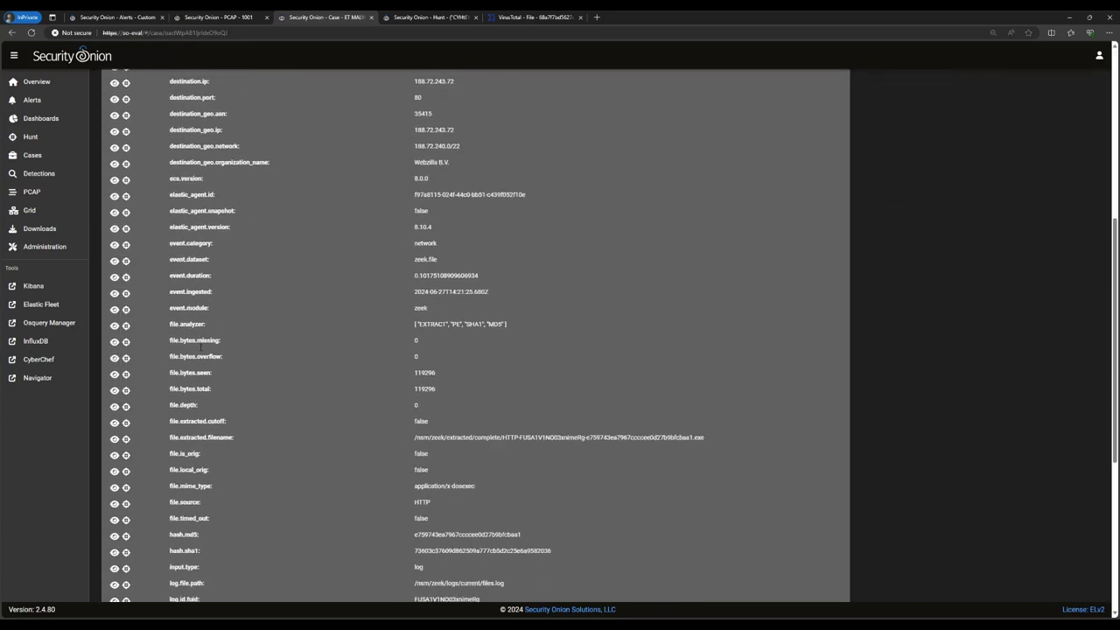
Add the downloaded file's MD5 hash as a third case observable and save it
scroll("down", 3)
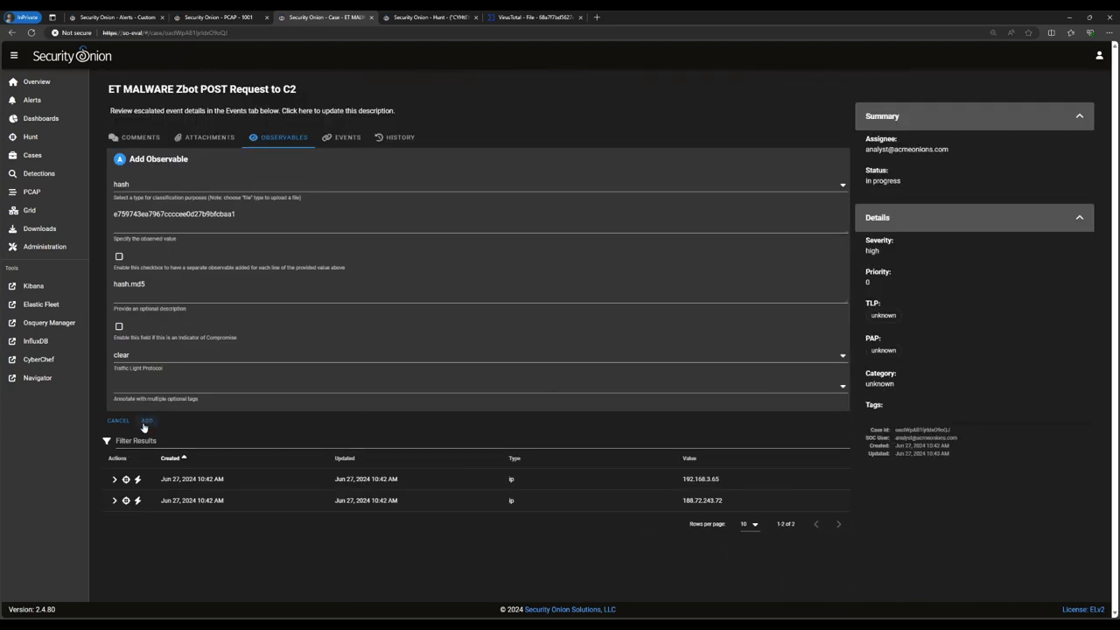
left_click(147, 420)
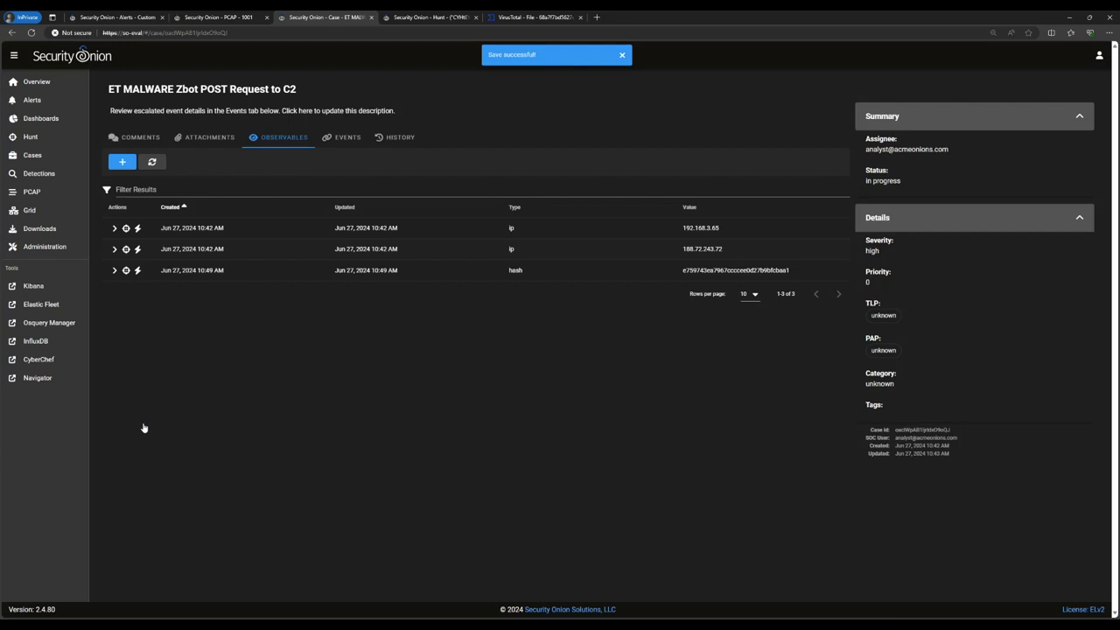